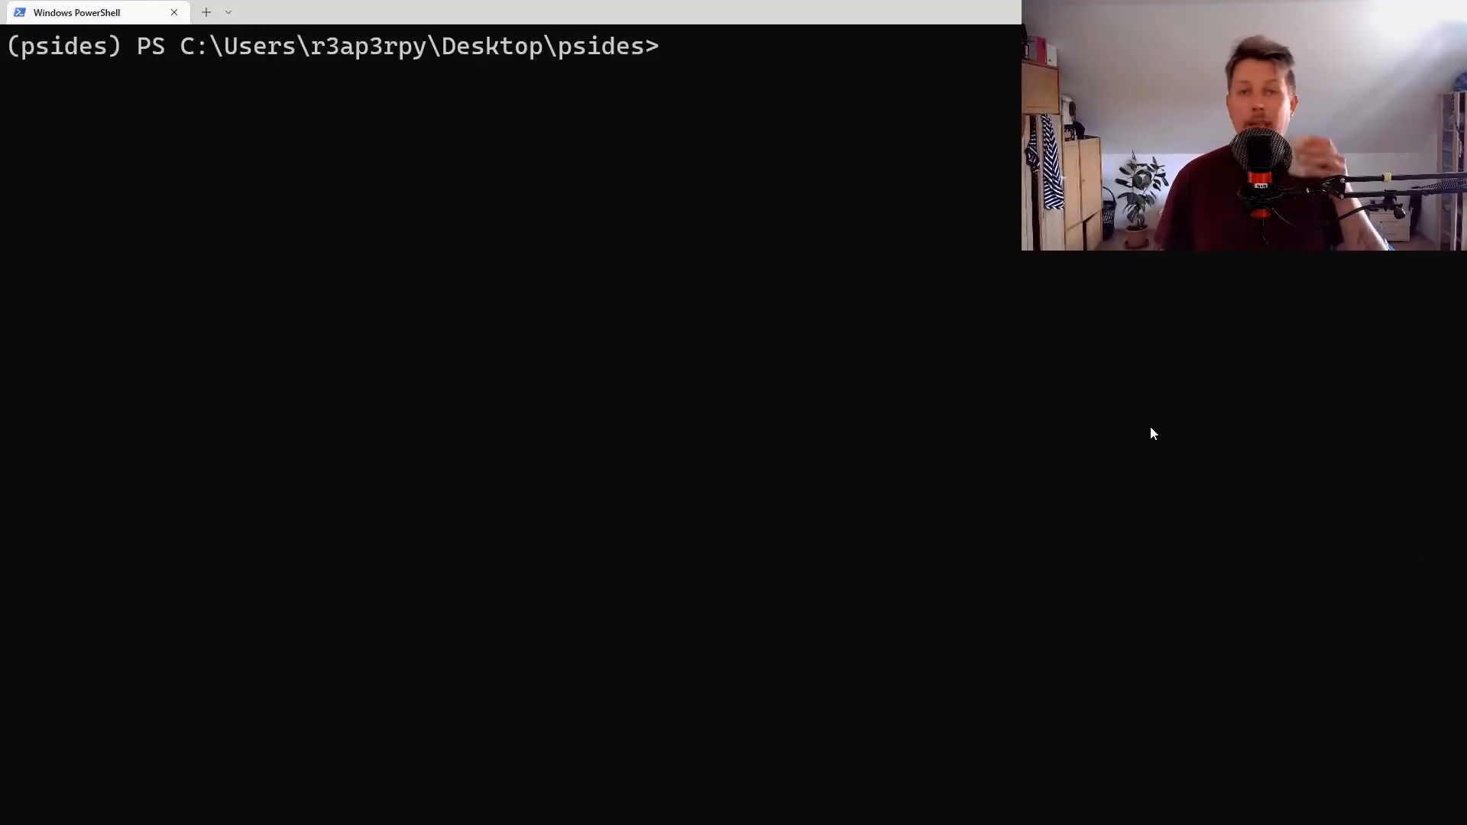
mouse_move(791, 467)
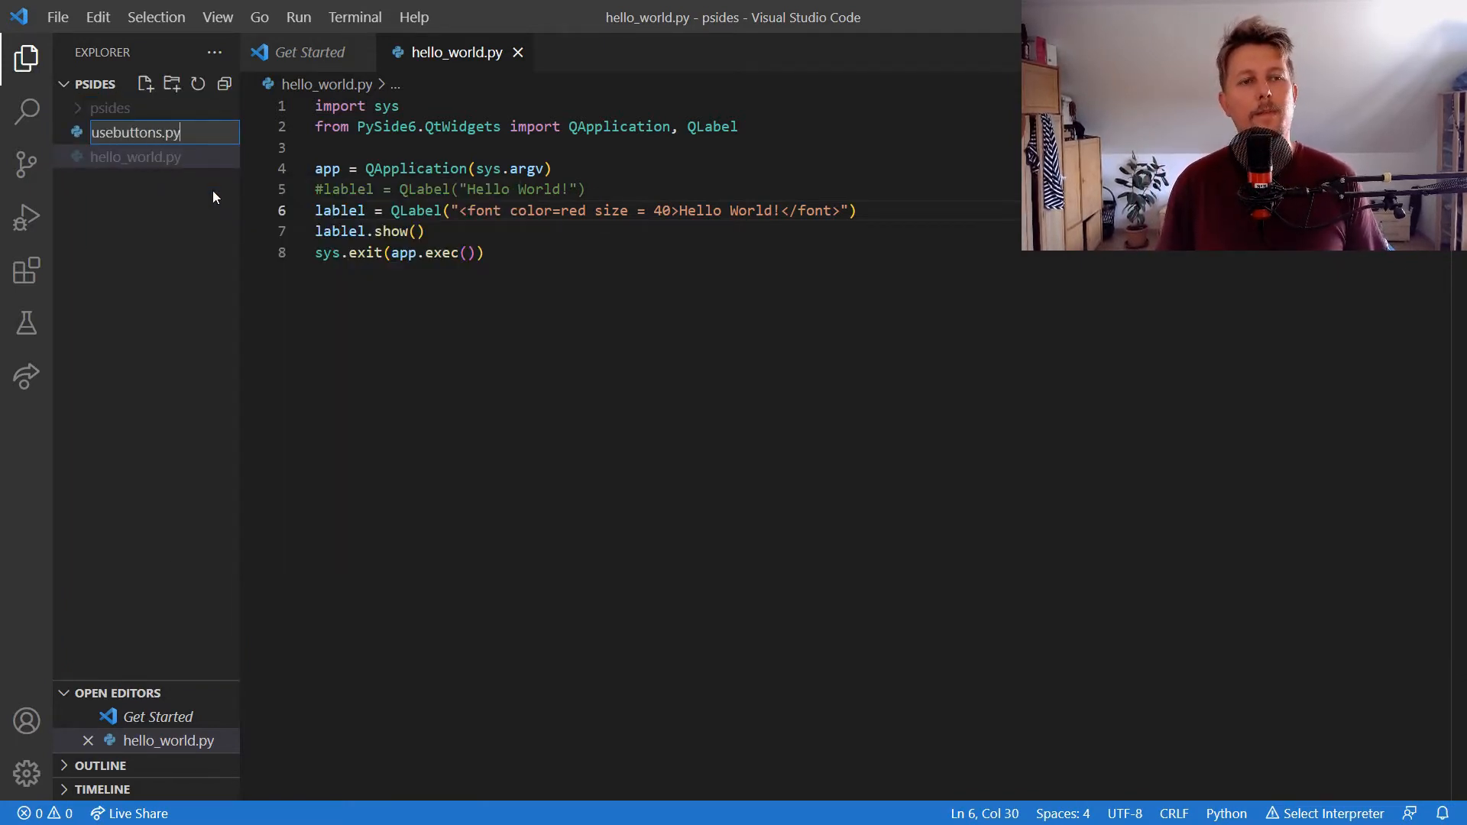
Step: Create usebuttons.py, then import sys, QApplication and QPushButton from PySide6.QtWidgets
key(Return)
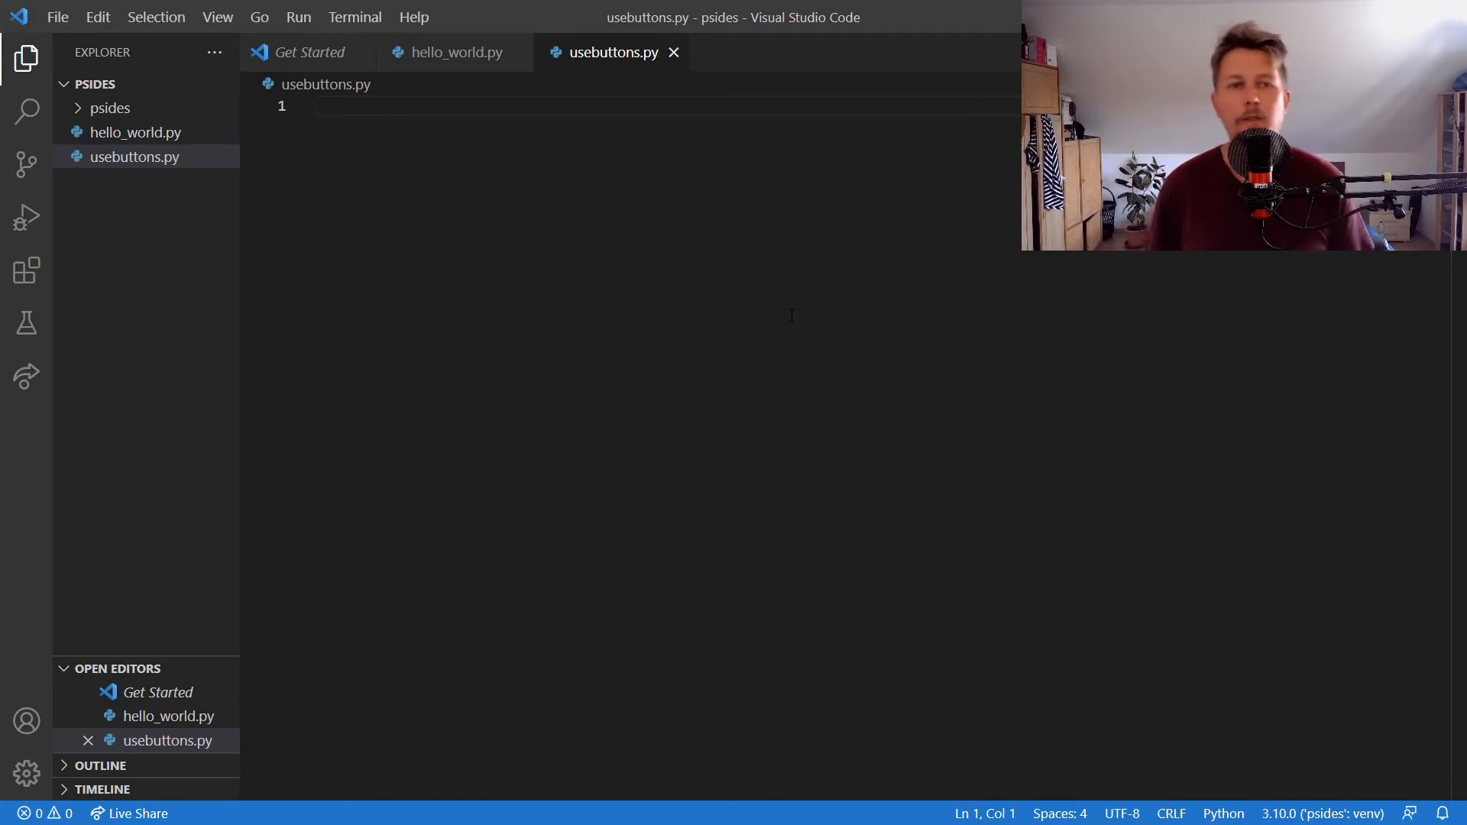
text(import sys)
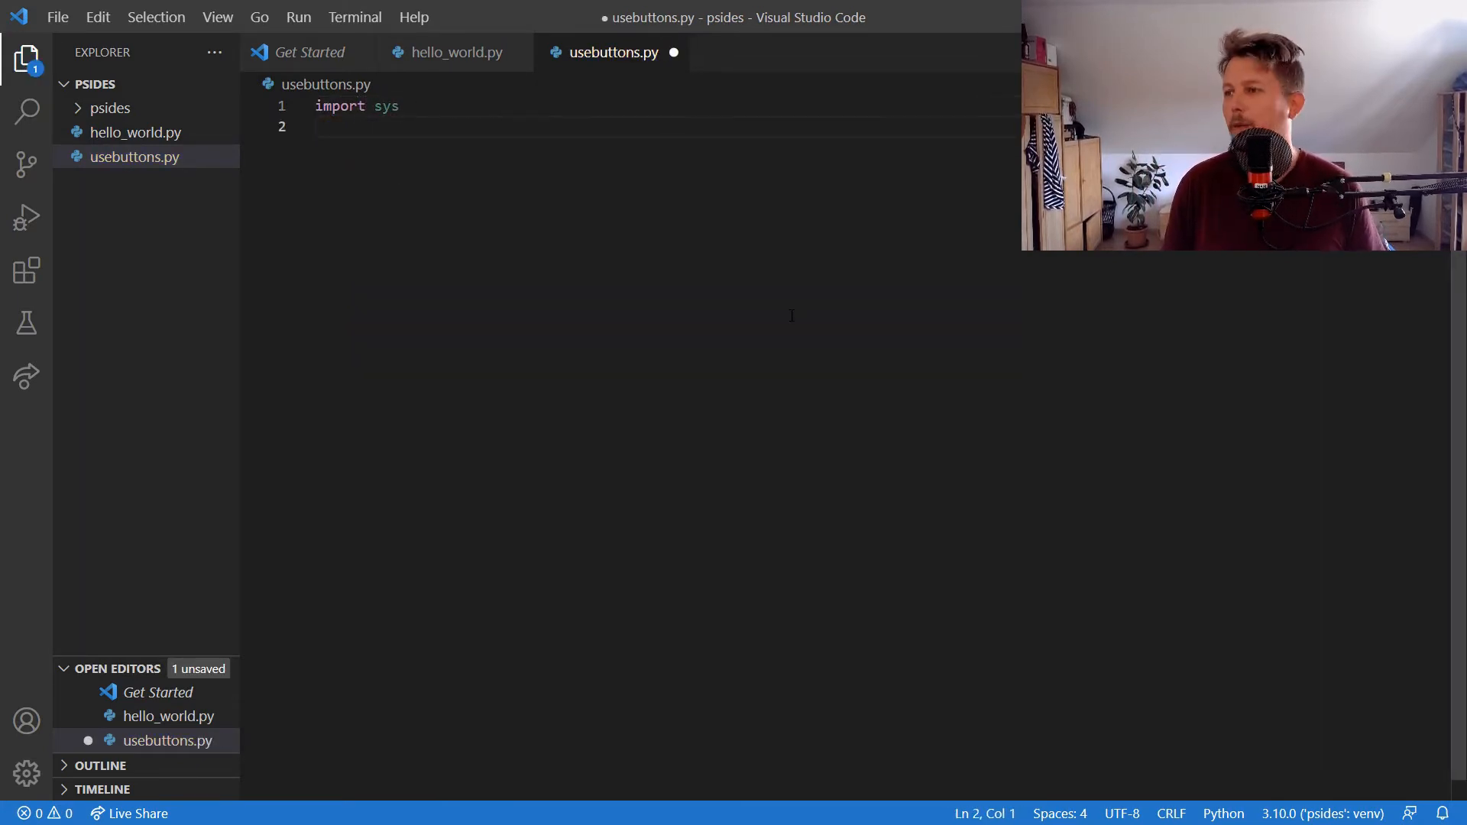
text(from PySidfe)
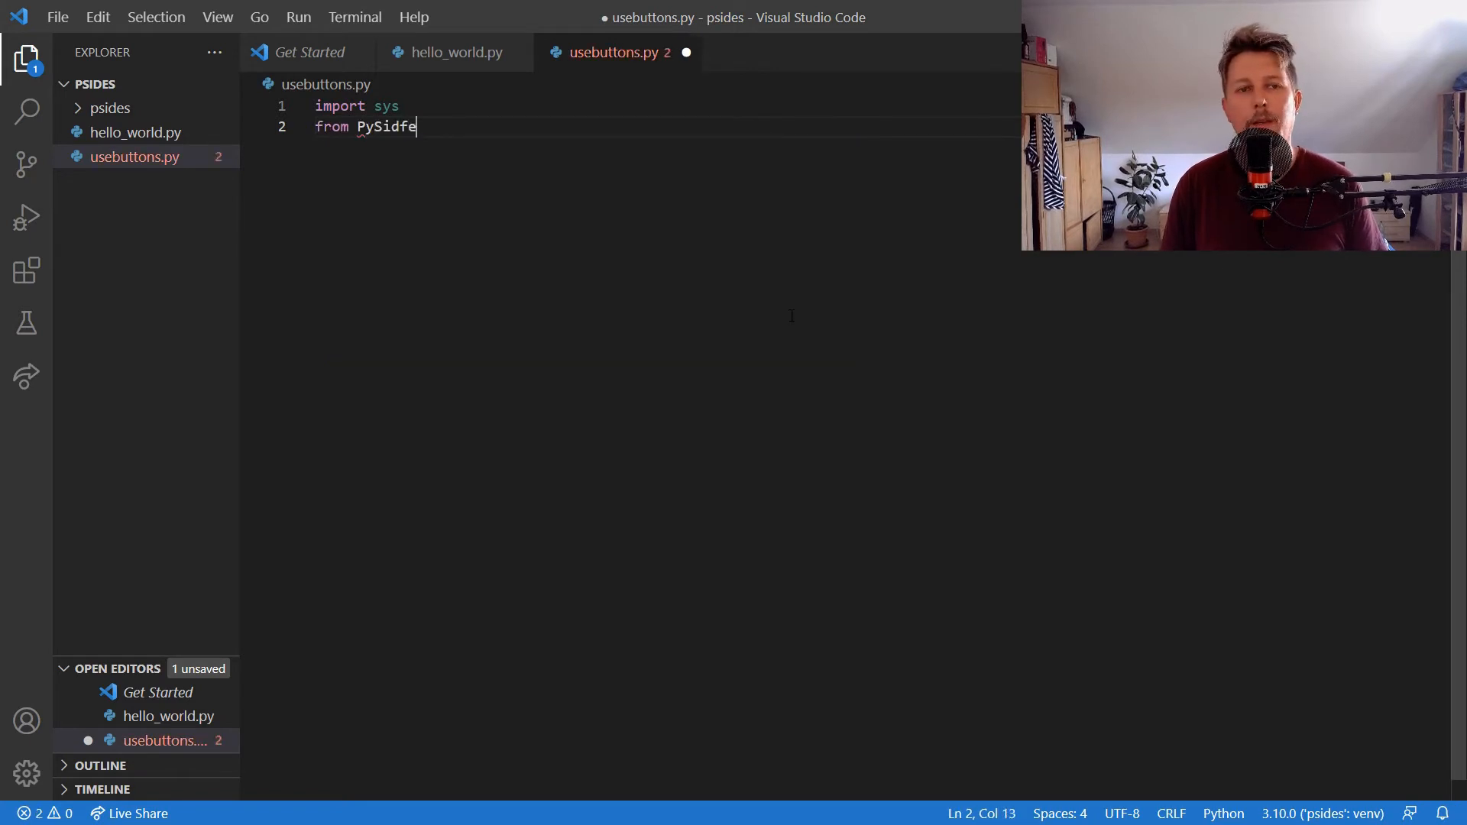
text(6.)
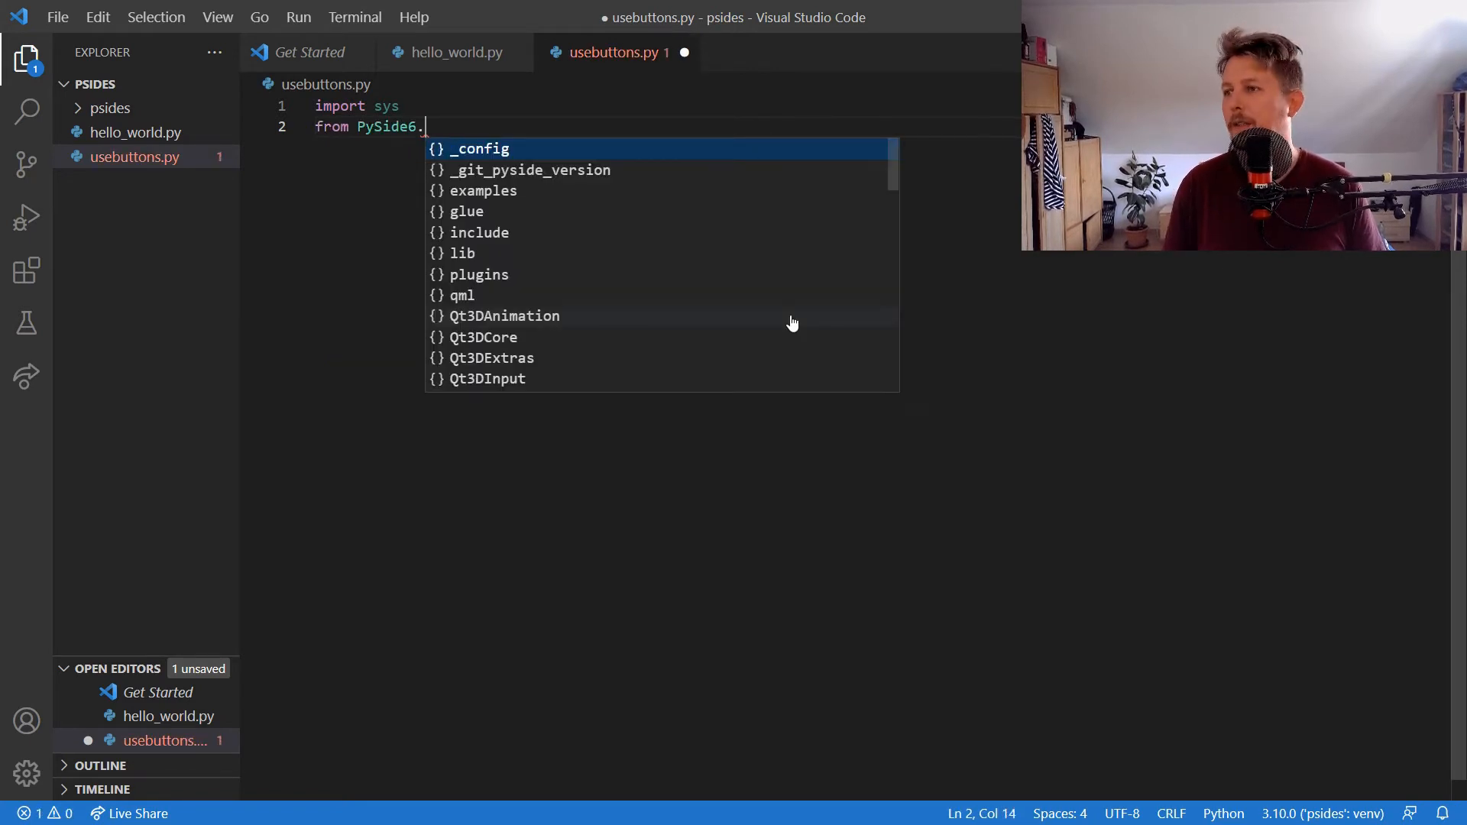
text(QTW)
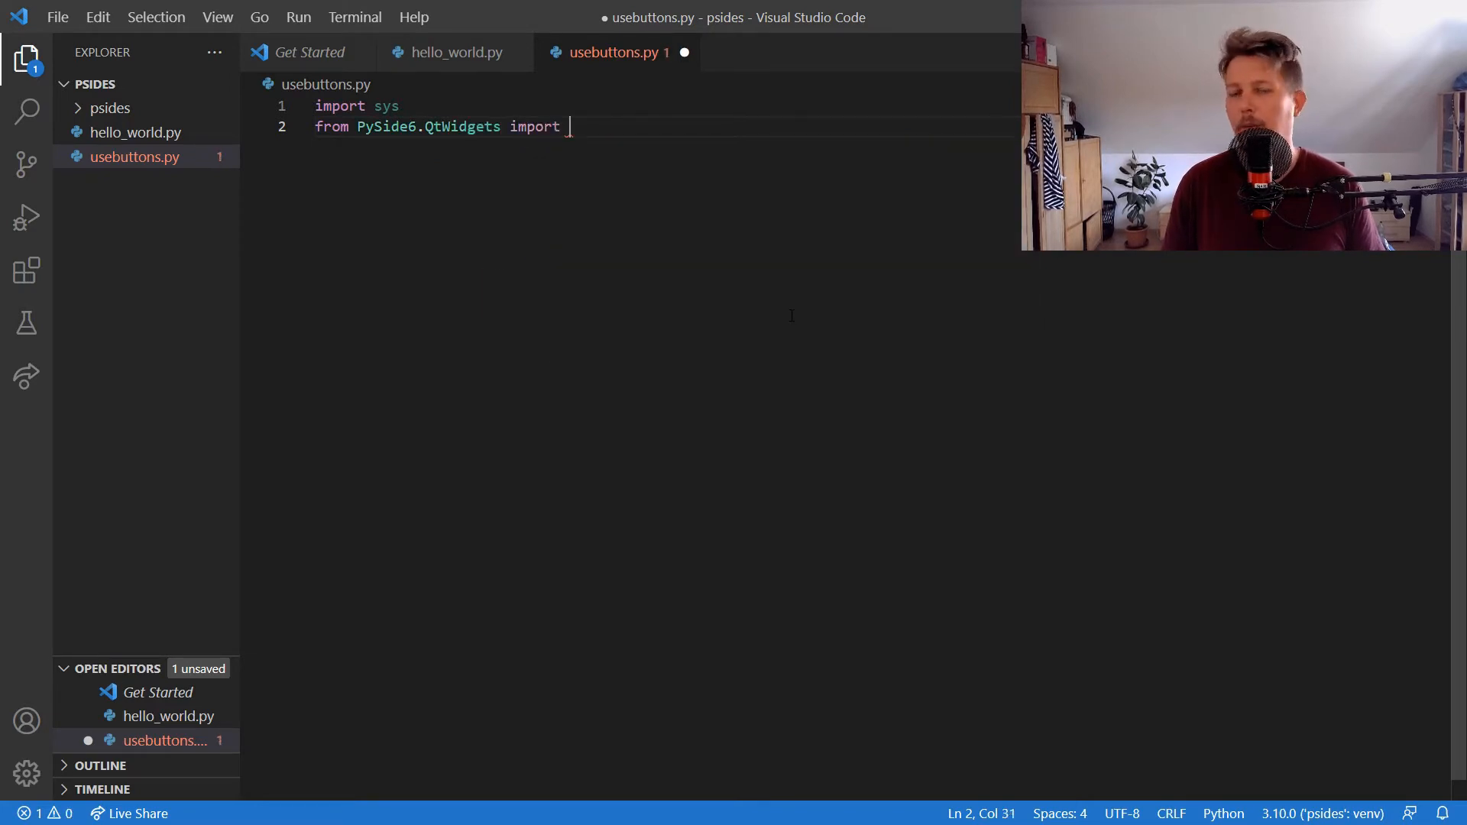
text(QApplication, QPushButton)
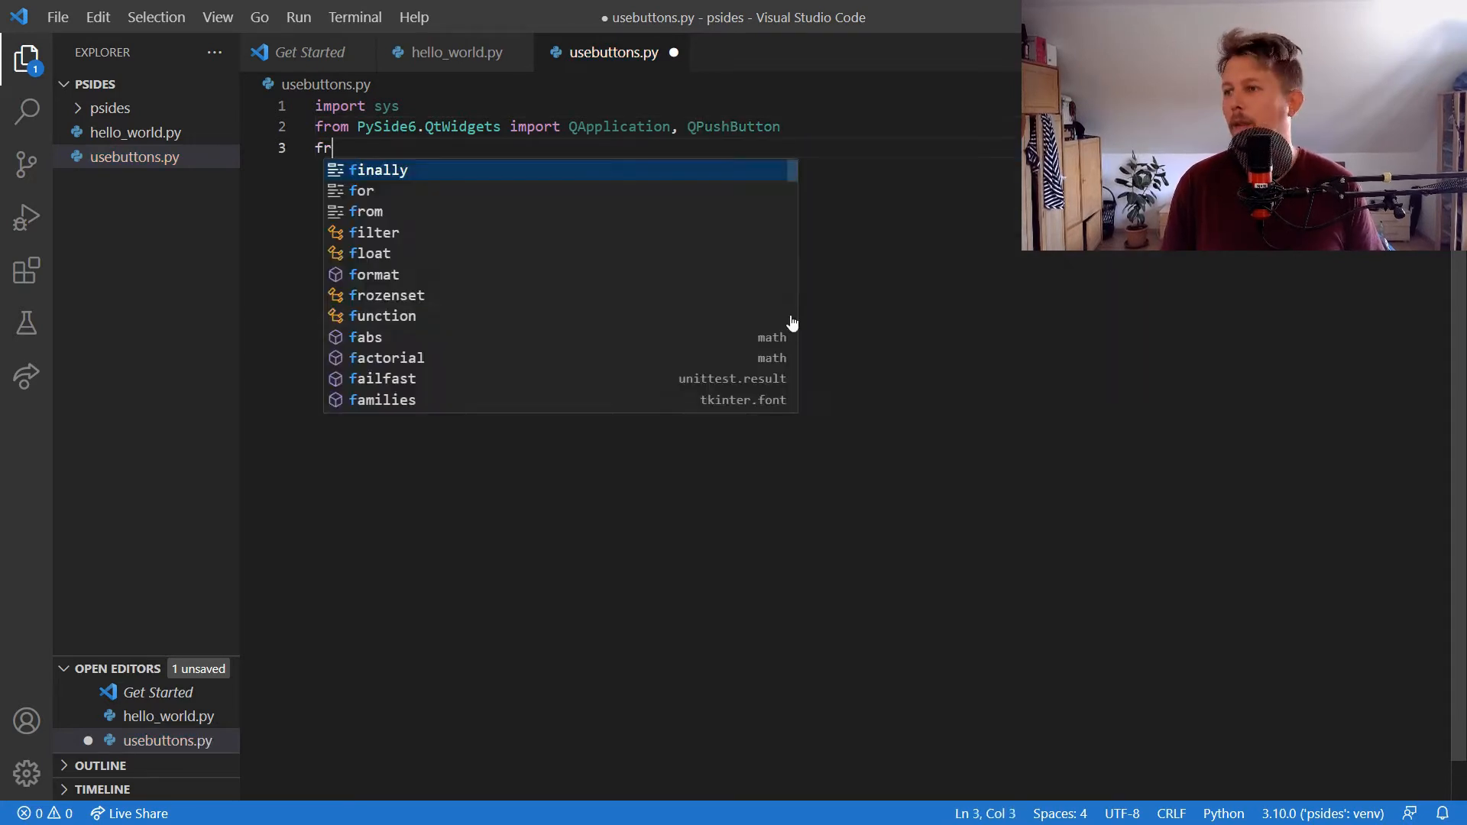
Step: Add the line 'from PySide6.QtCore import Slot' below the other imports
text(om PySide6)
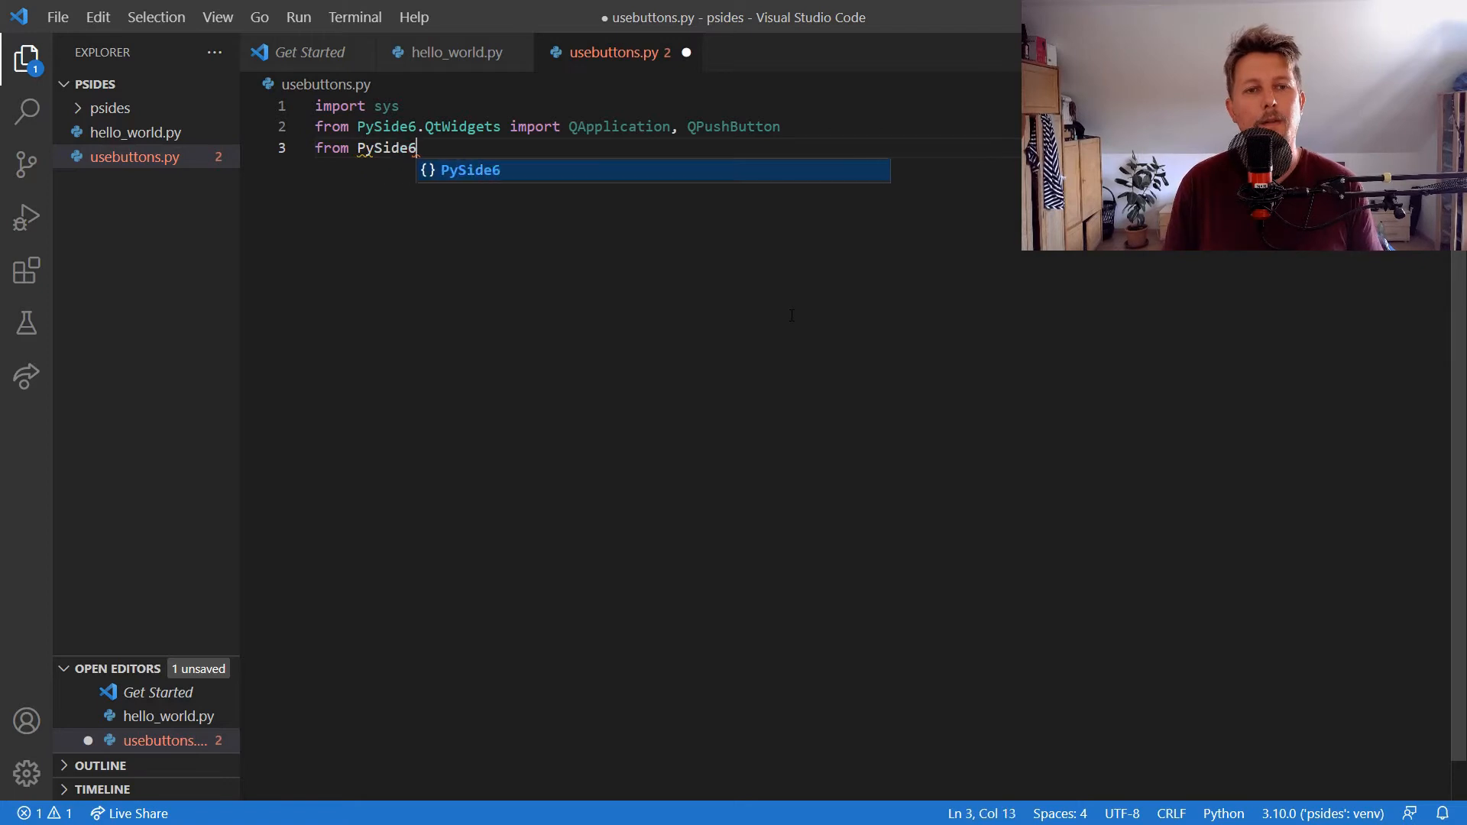
text(.QtCore)
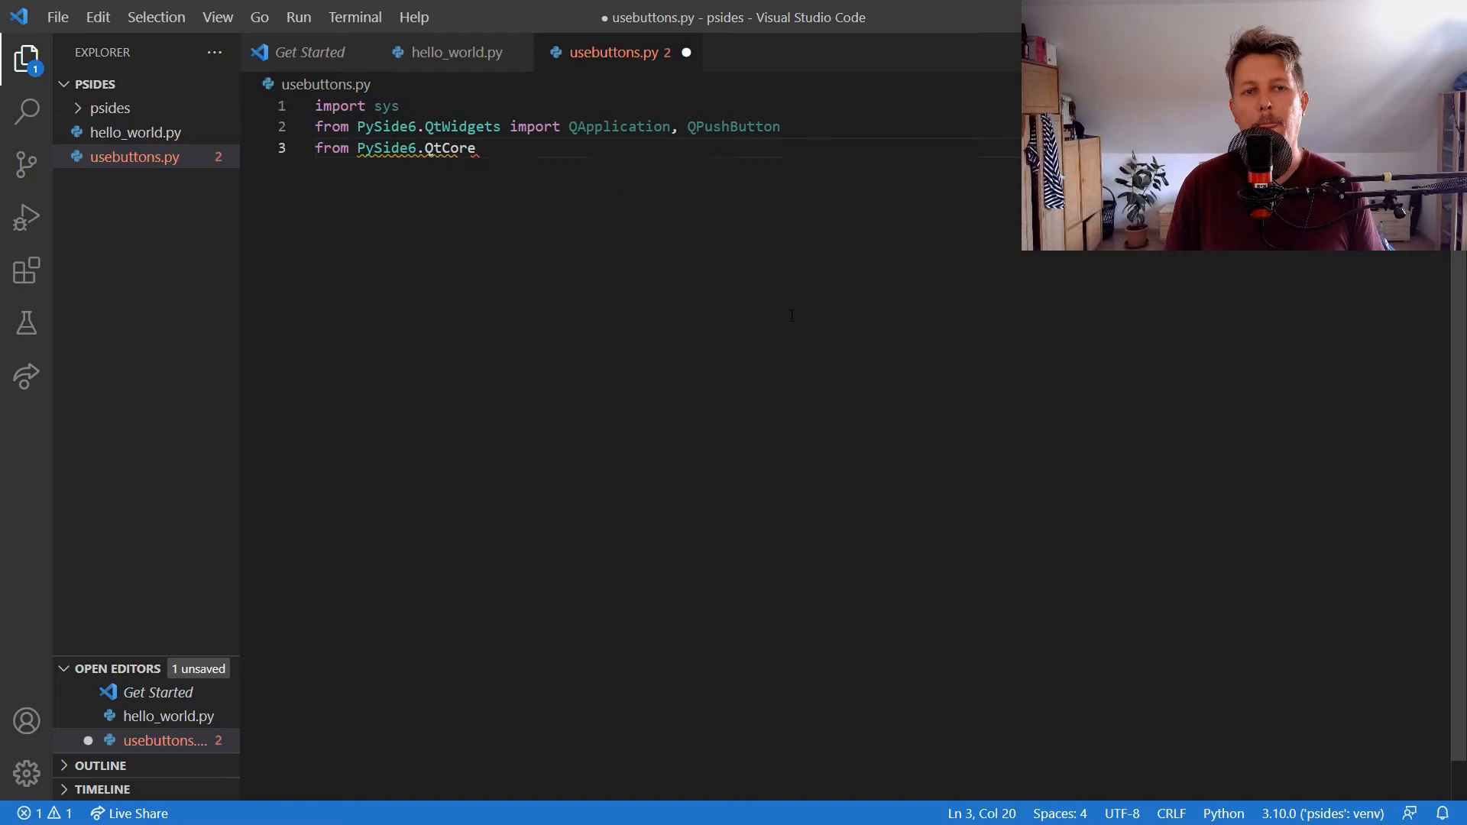
text(import Slot)
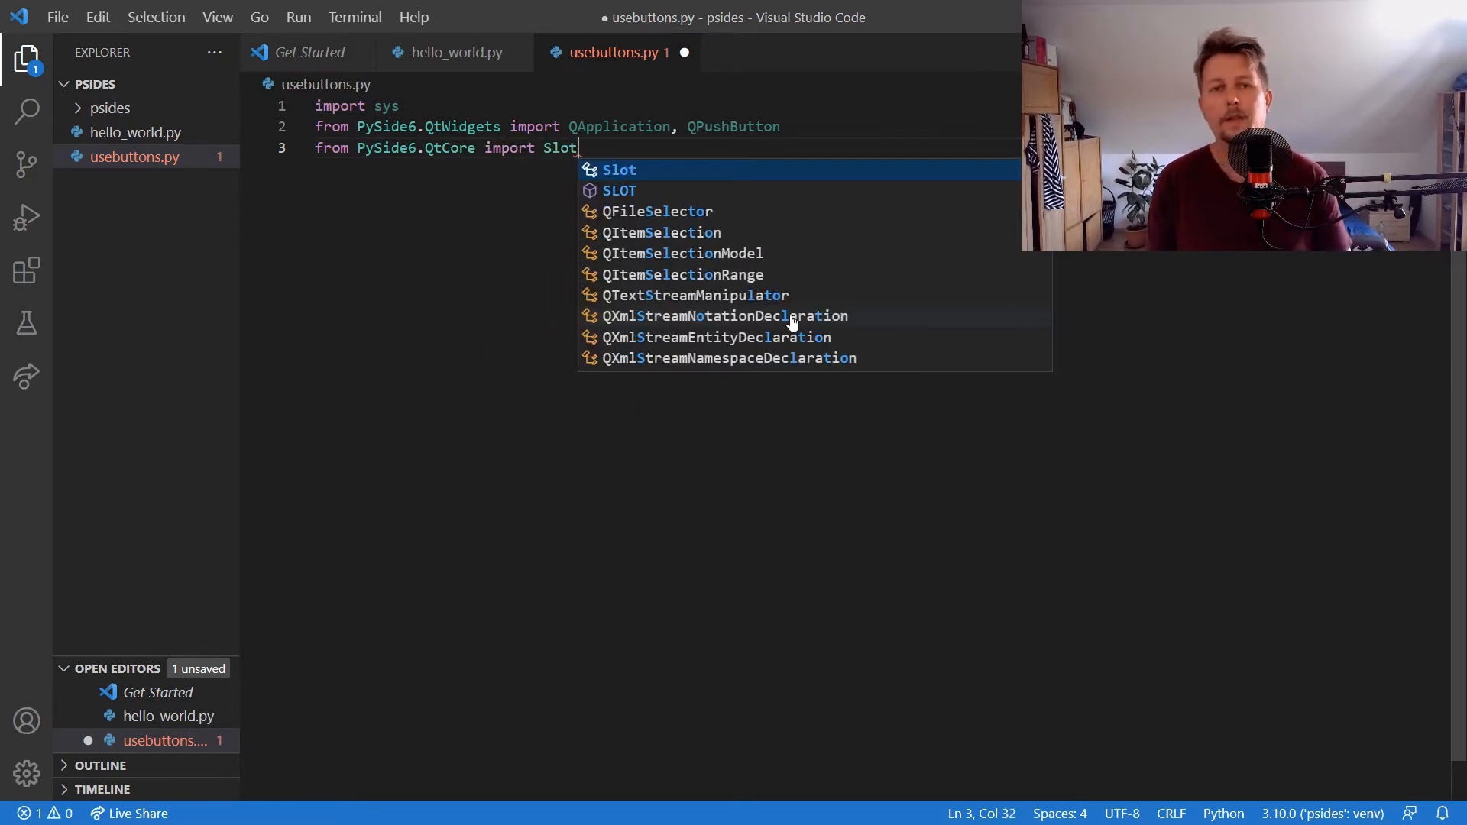
key(Enter)
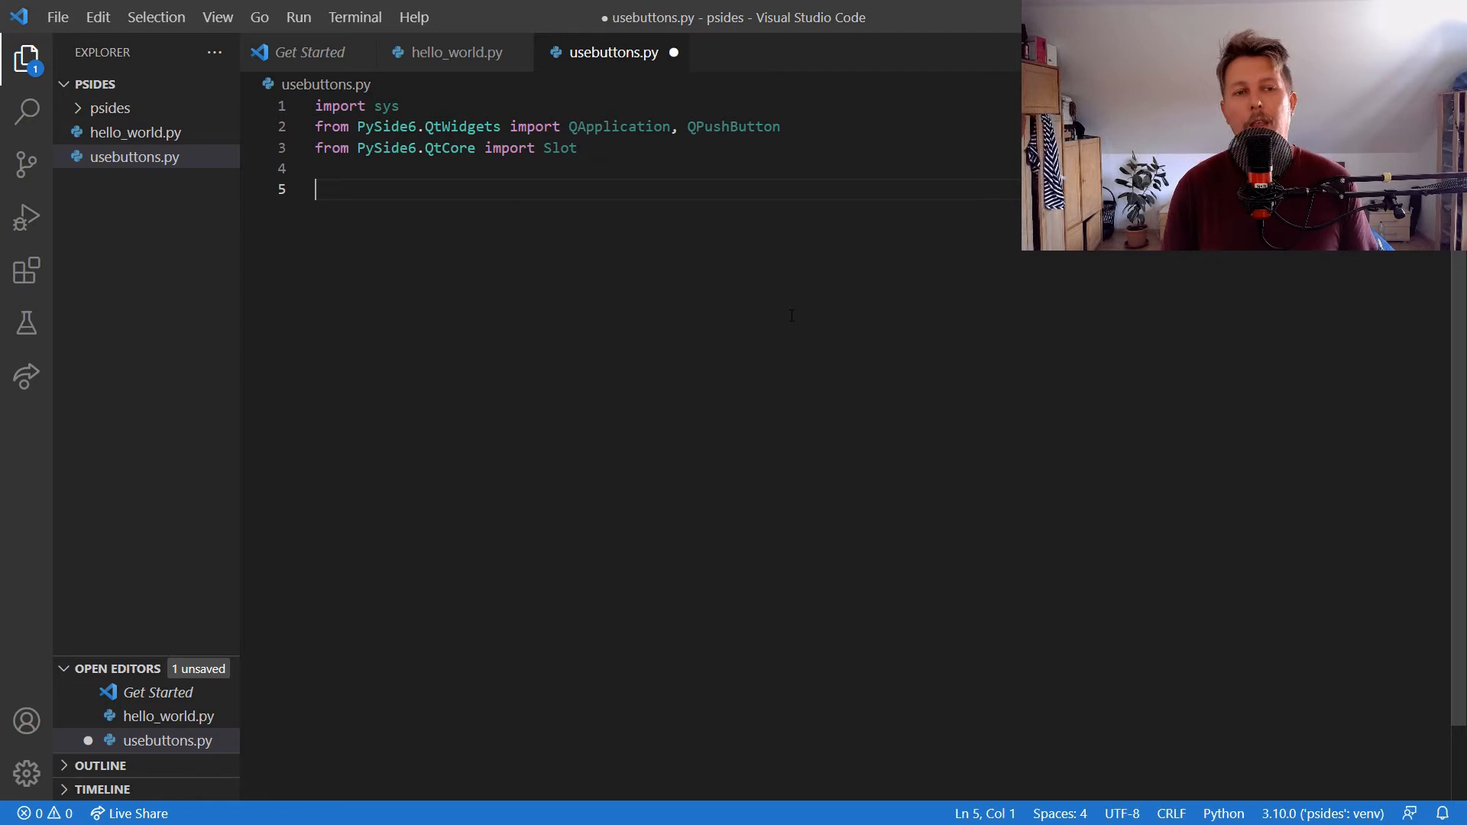
text(@Slot()
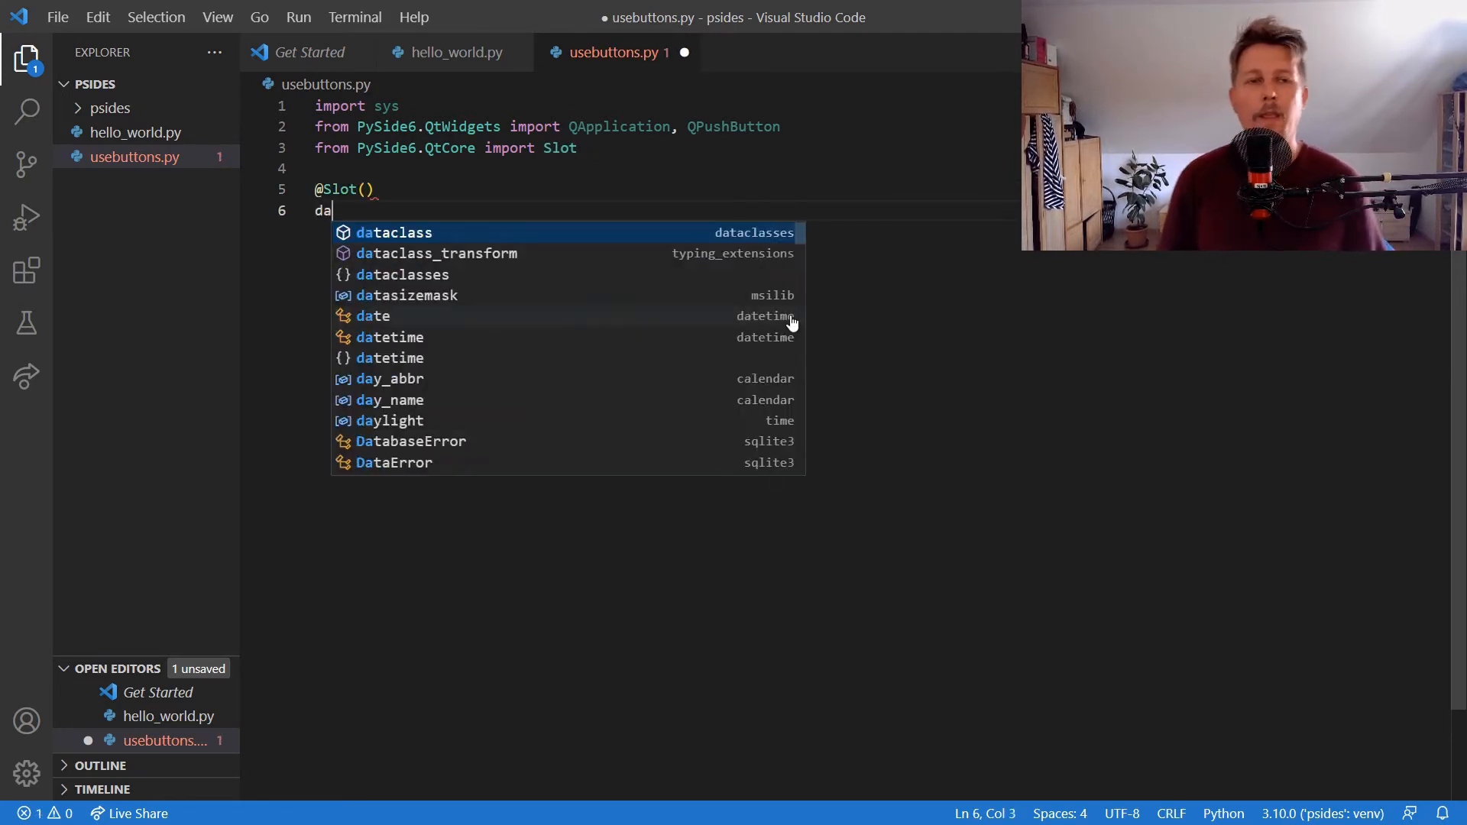
key(Backspace)
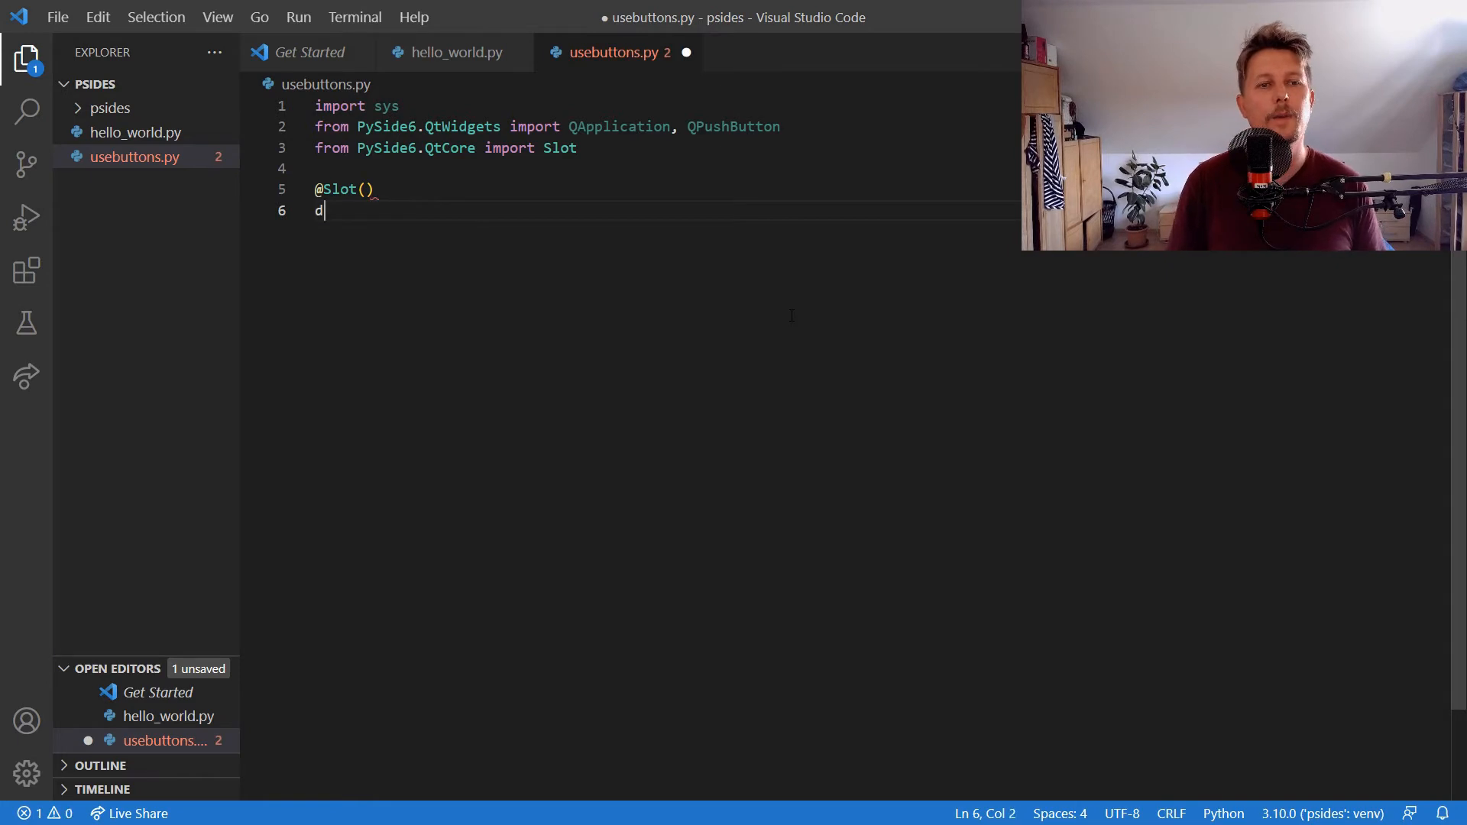
text(ef)
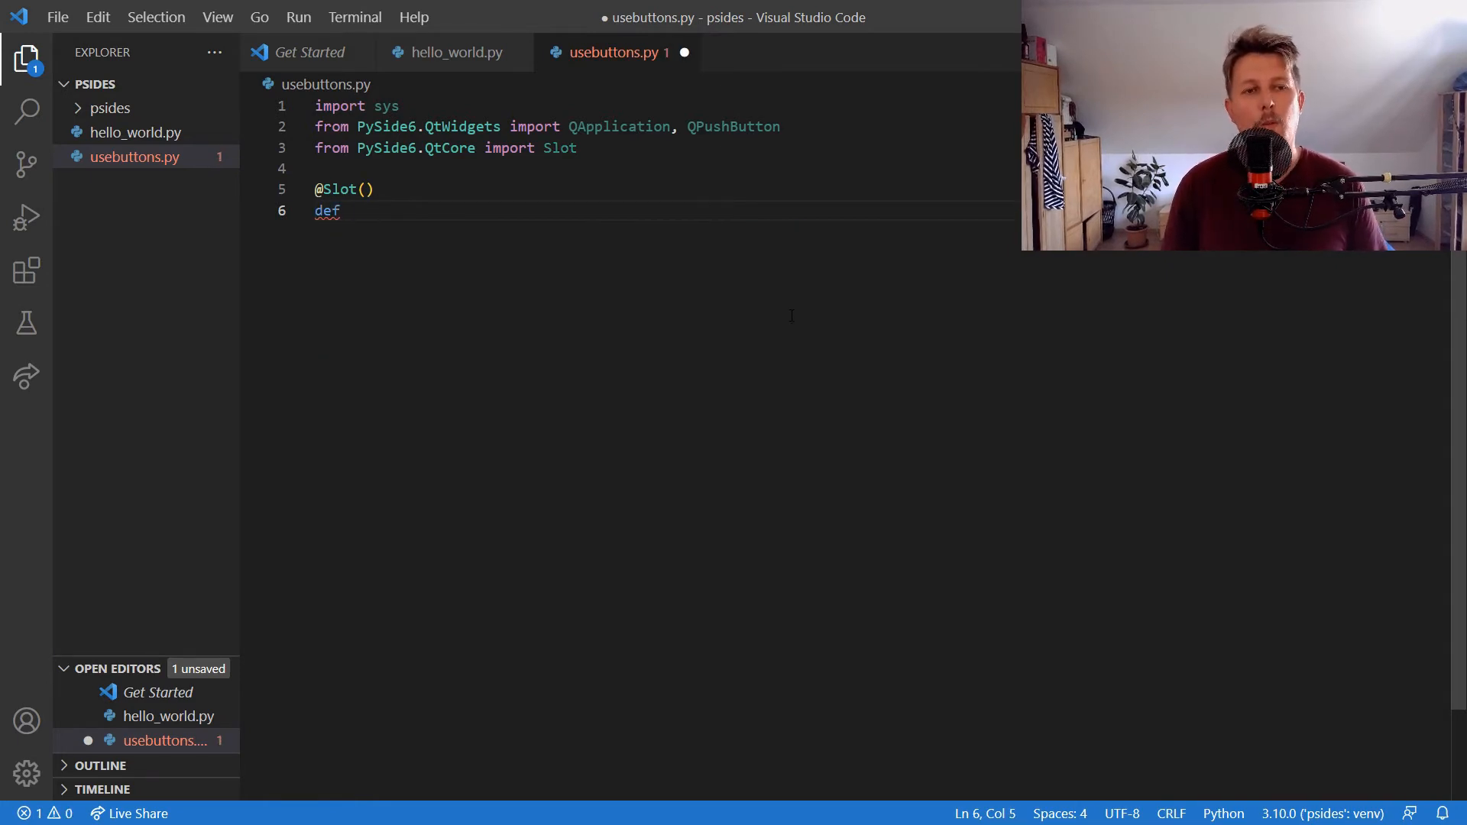
text(welcome():)
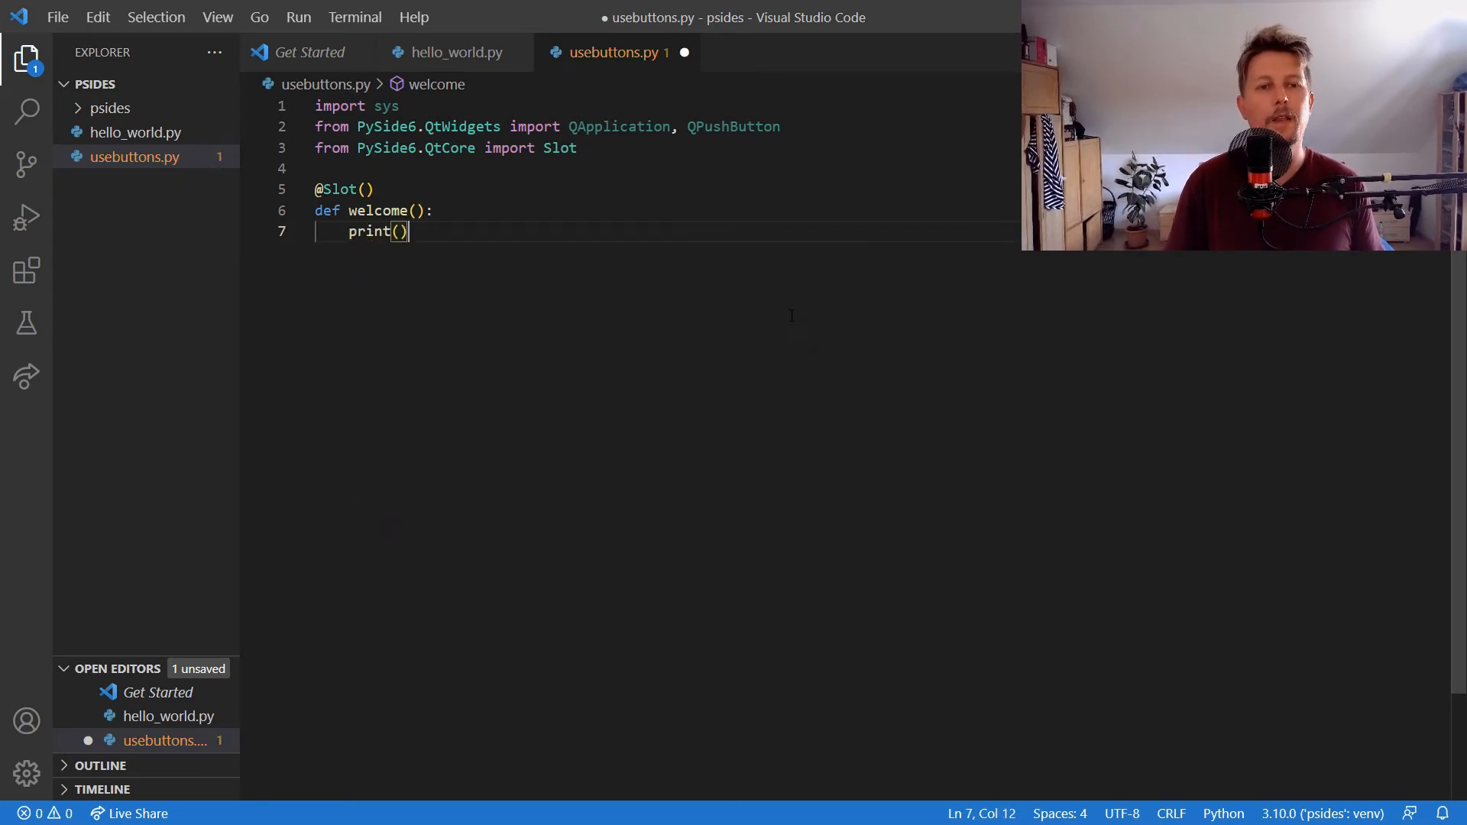
text(")
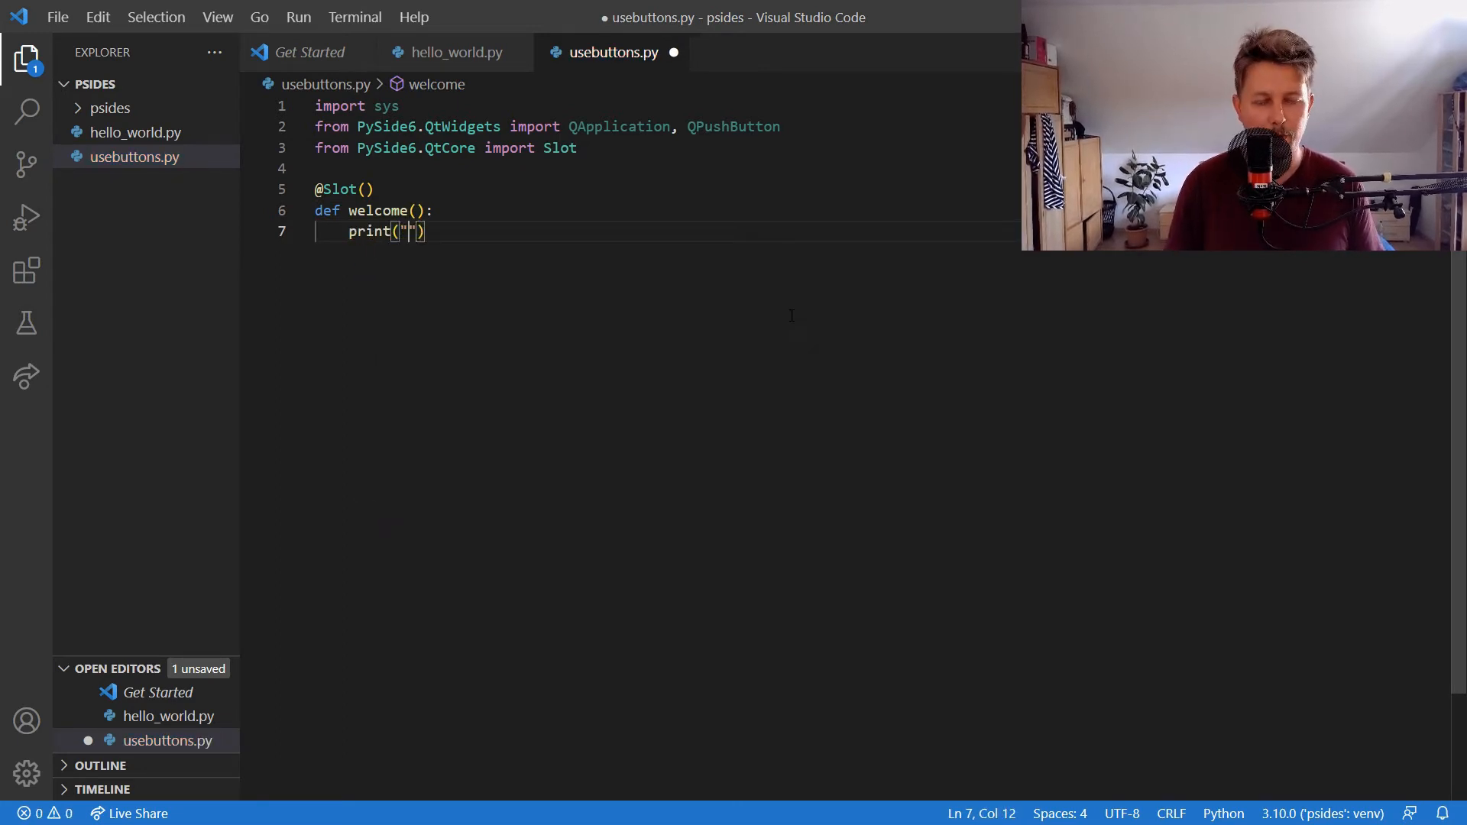
text(Print the stuf)
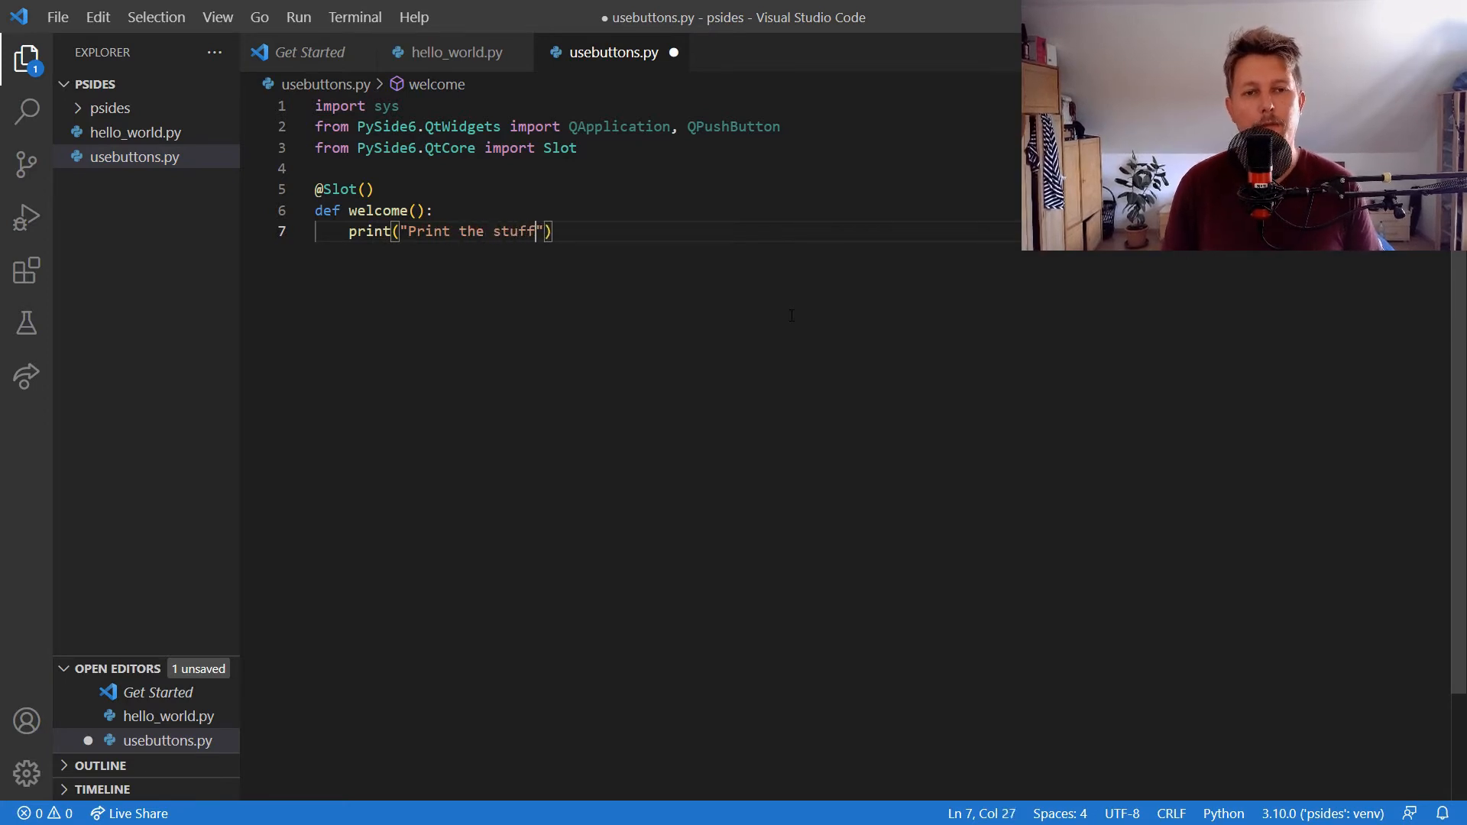
text(f of legent)
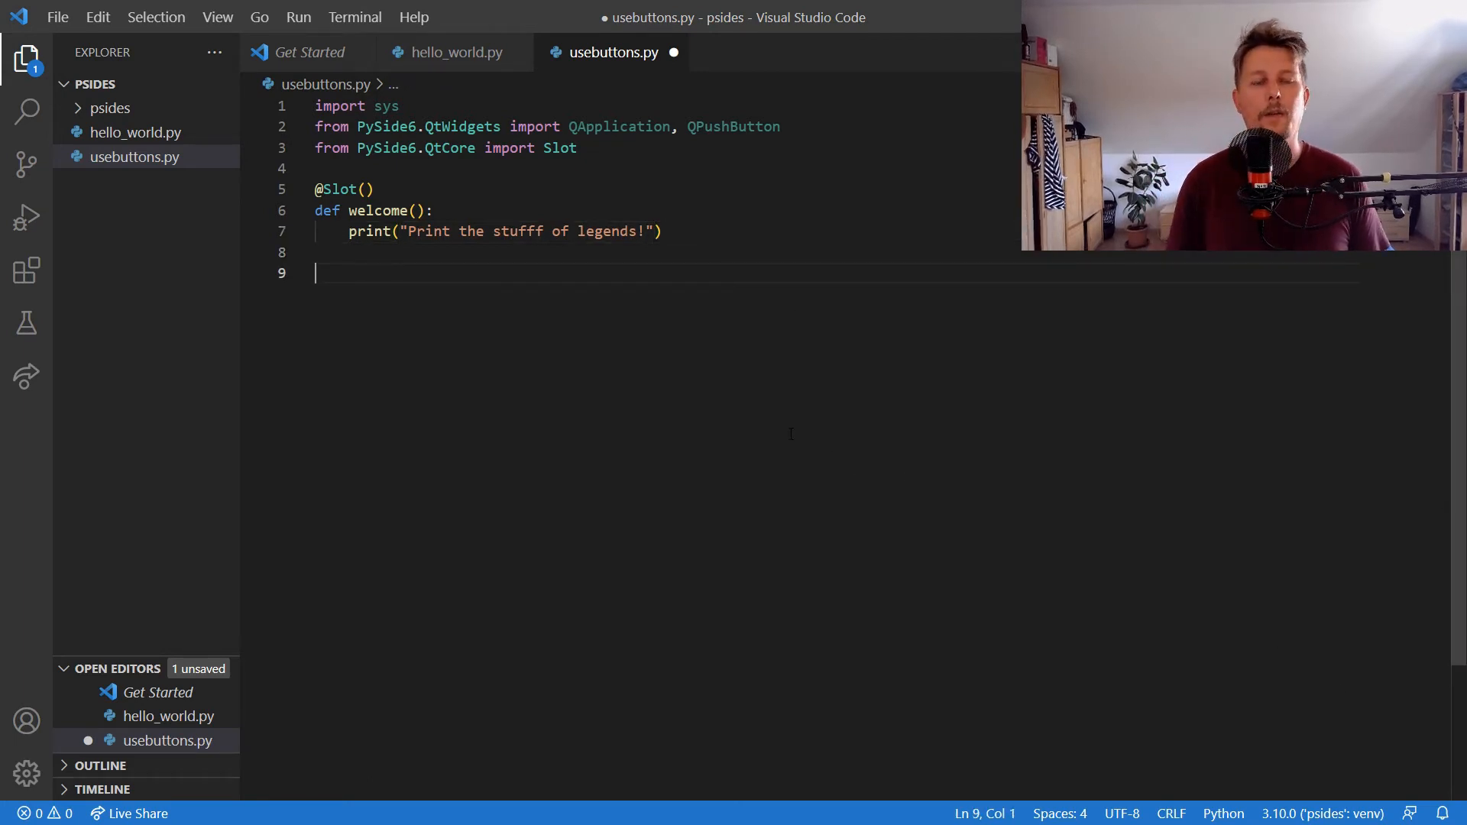
Step: Create the application object with app = QApplication(sys.argv)
text(app = QR)
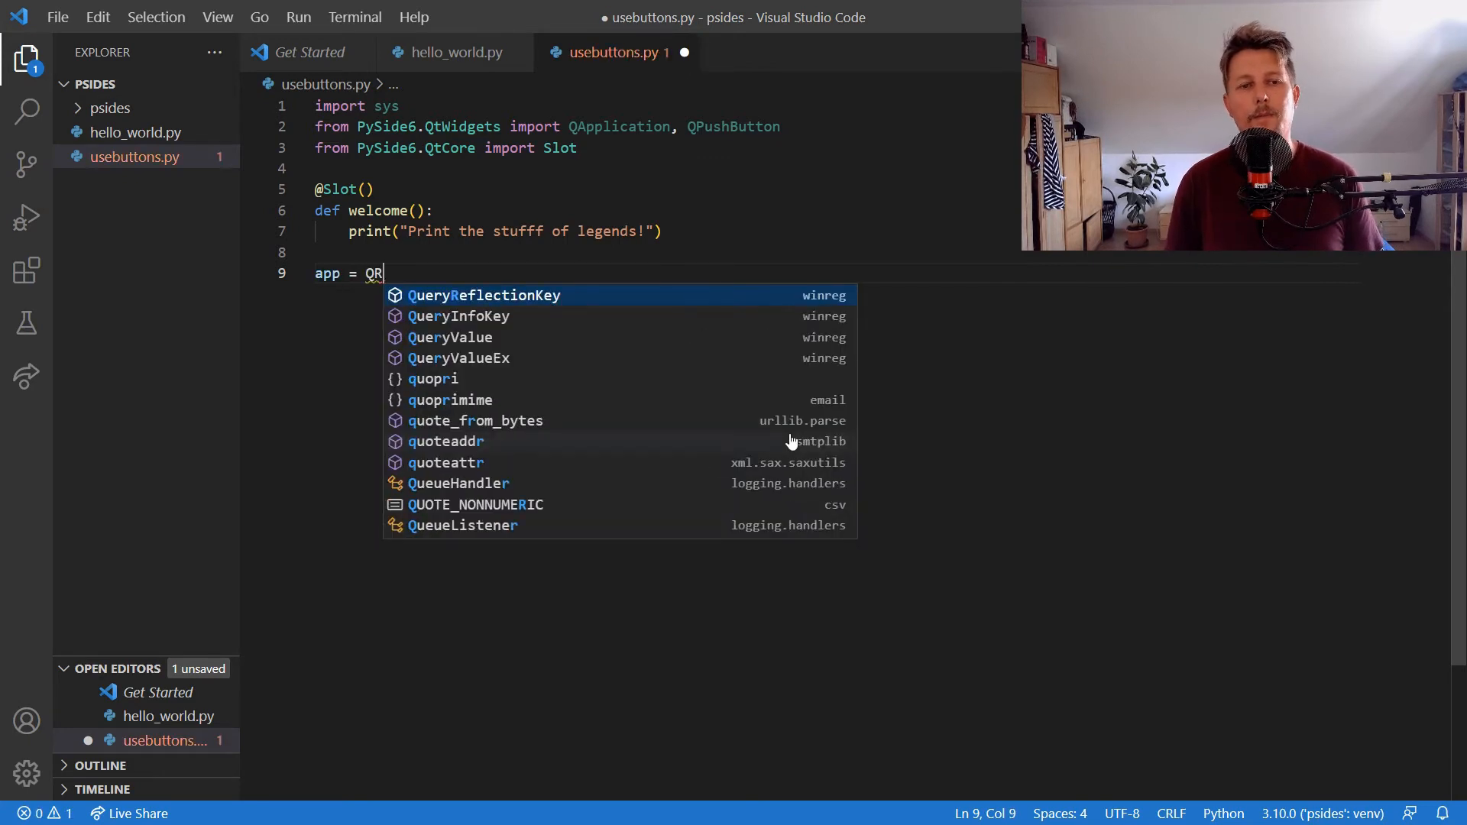
text(TAp)
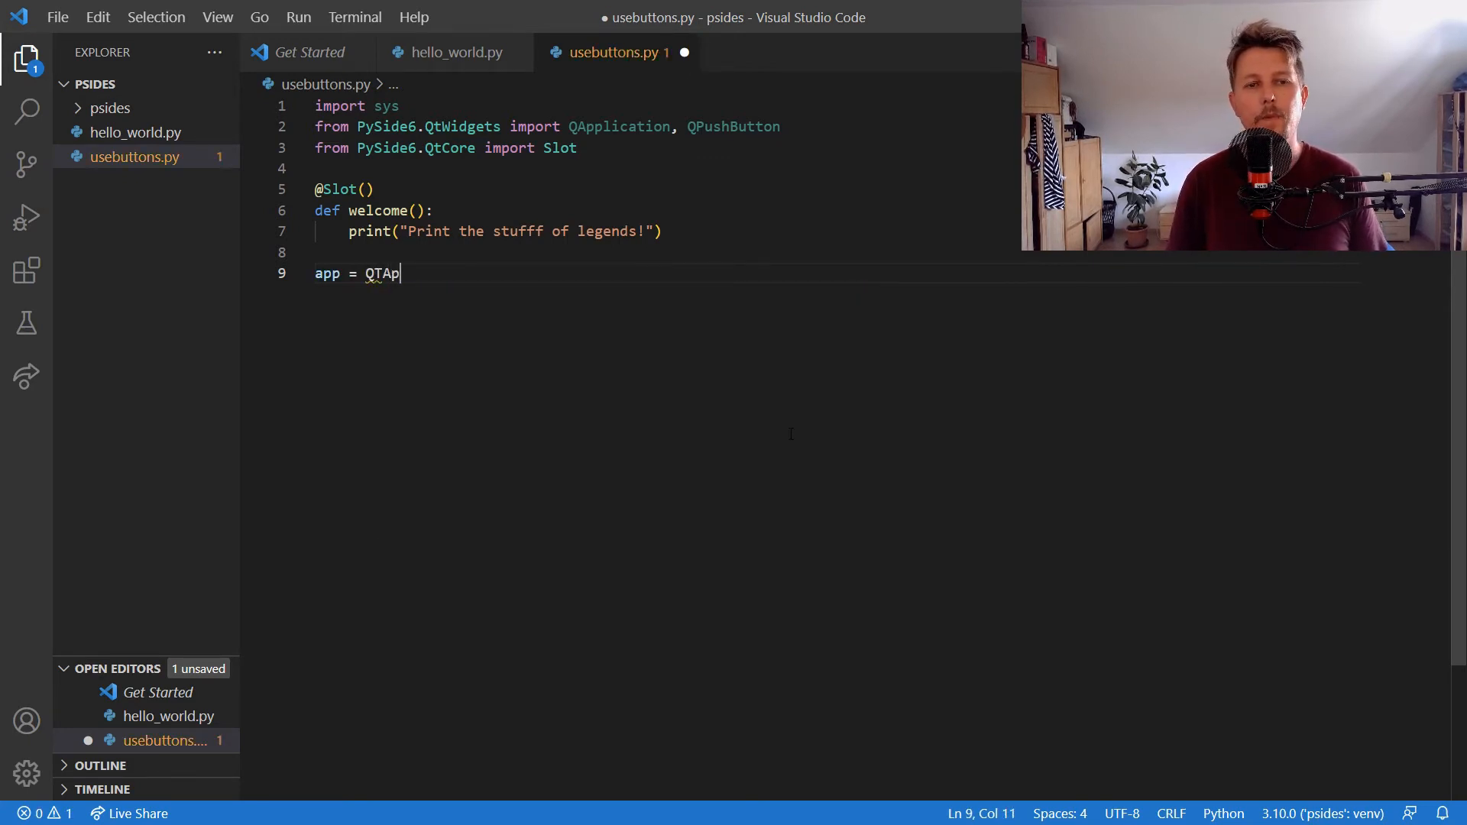
text(Application())
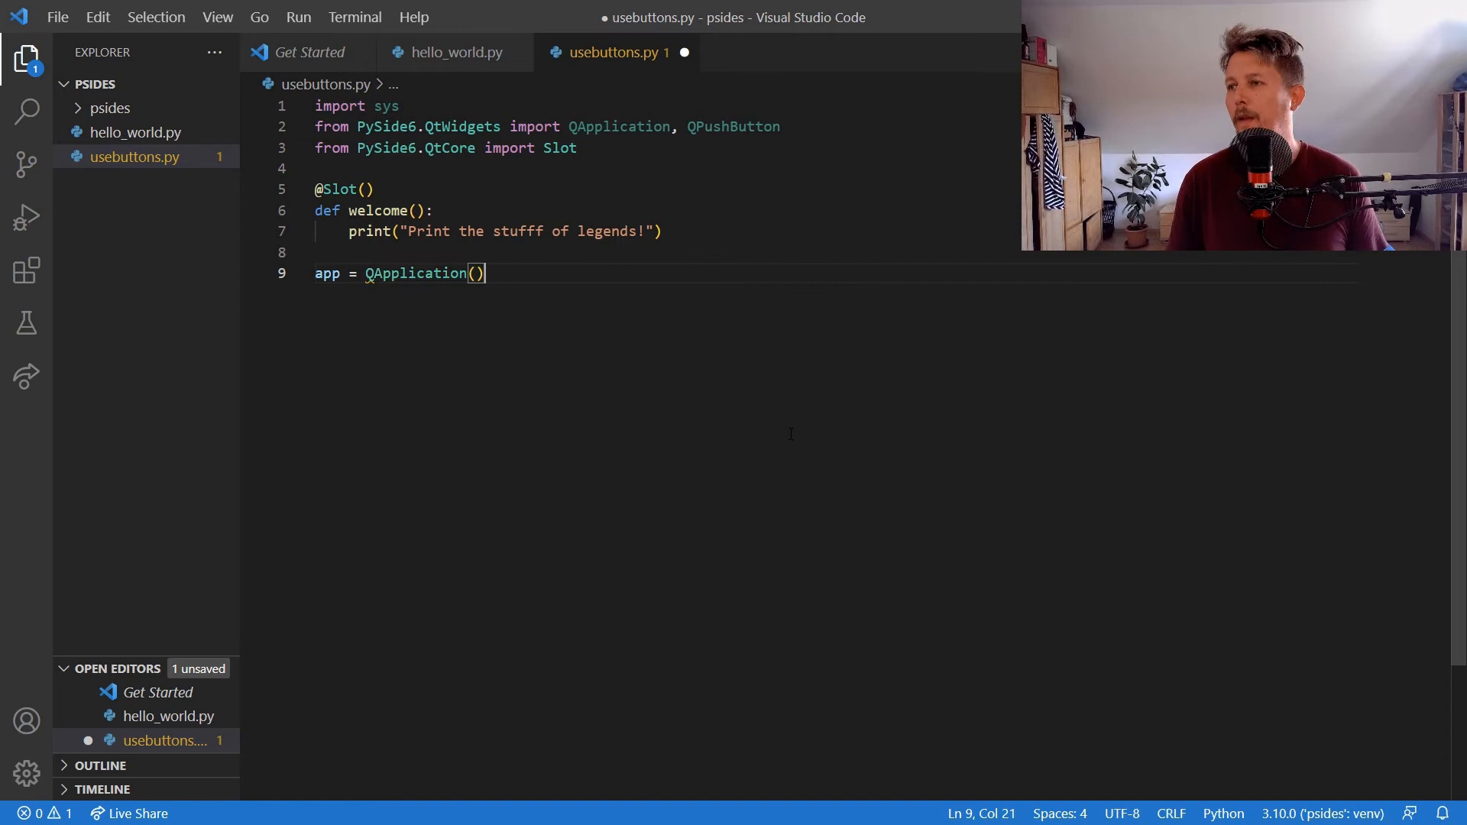
text(sys.argc)
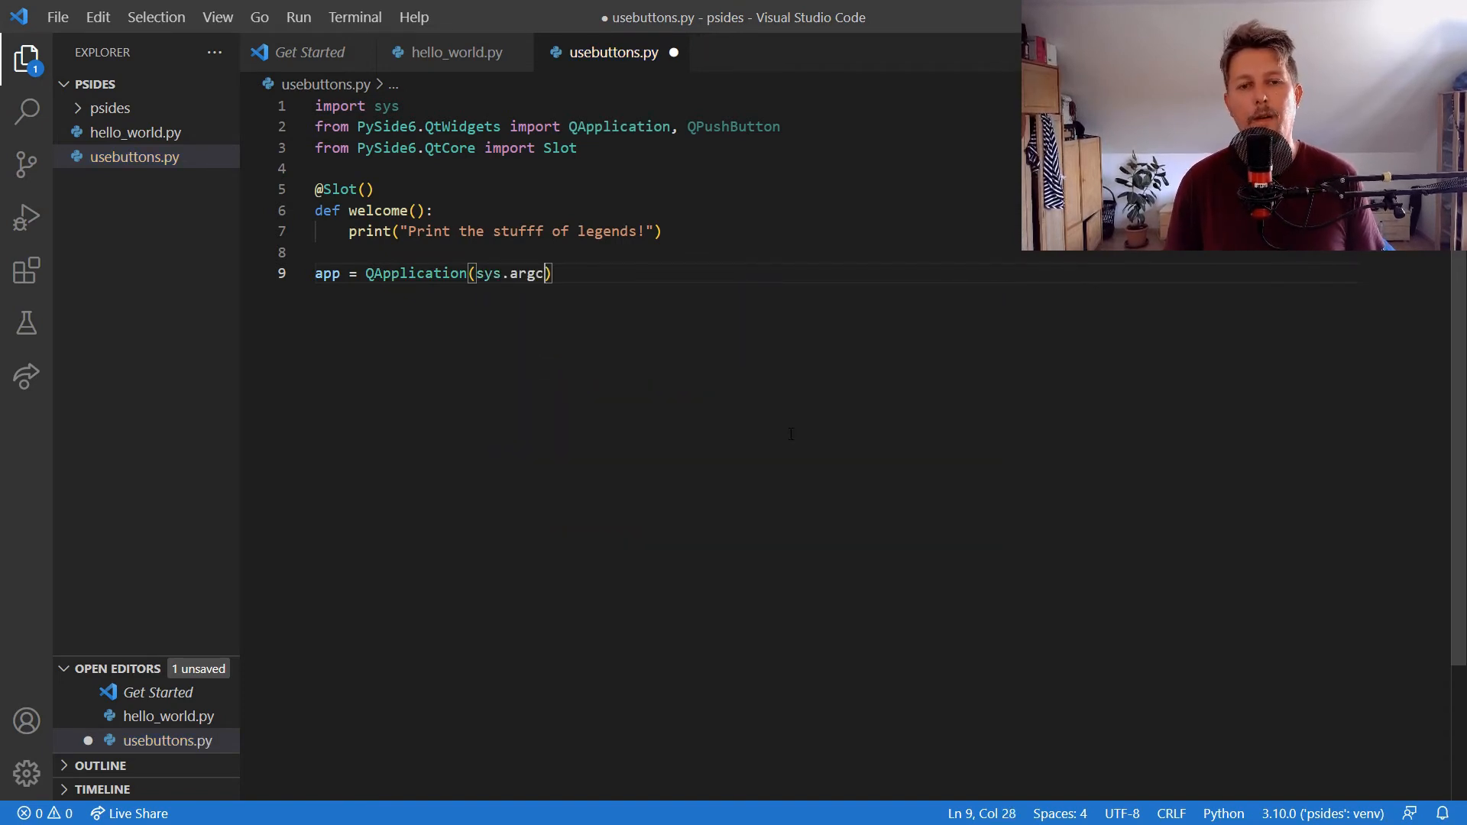
Step: Create a "Click meeee!" QPushButton and connect its clicked signal to welcome
text(b)
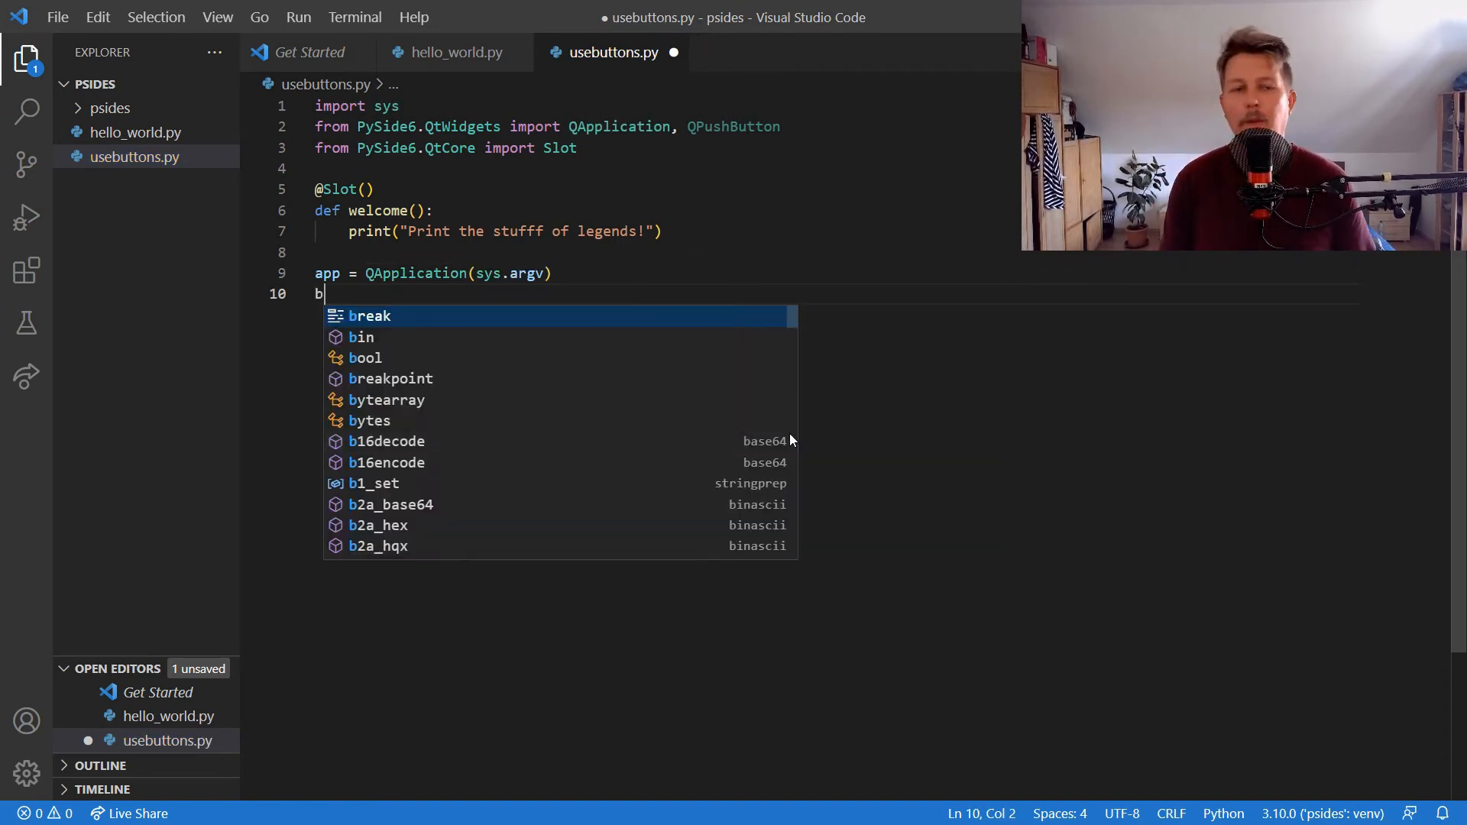
text(utton =)
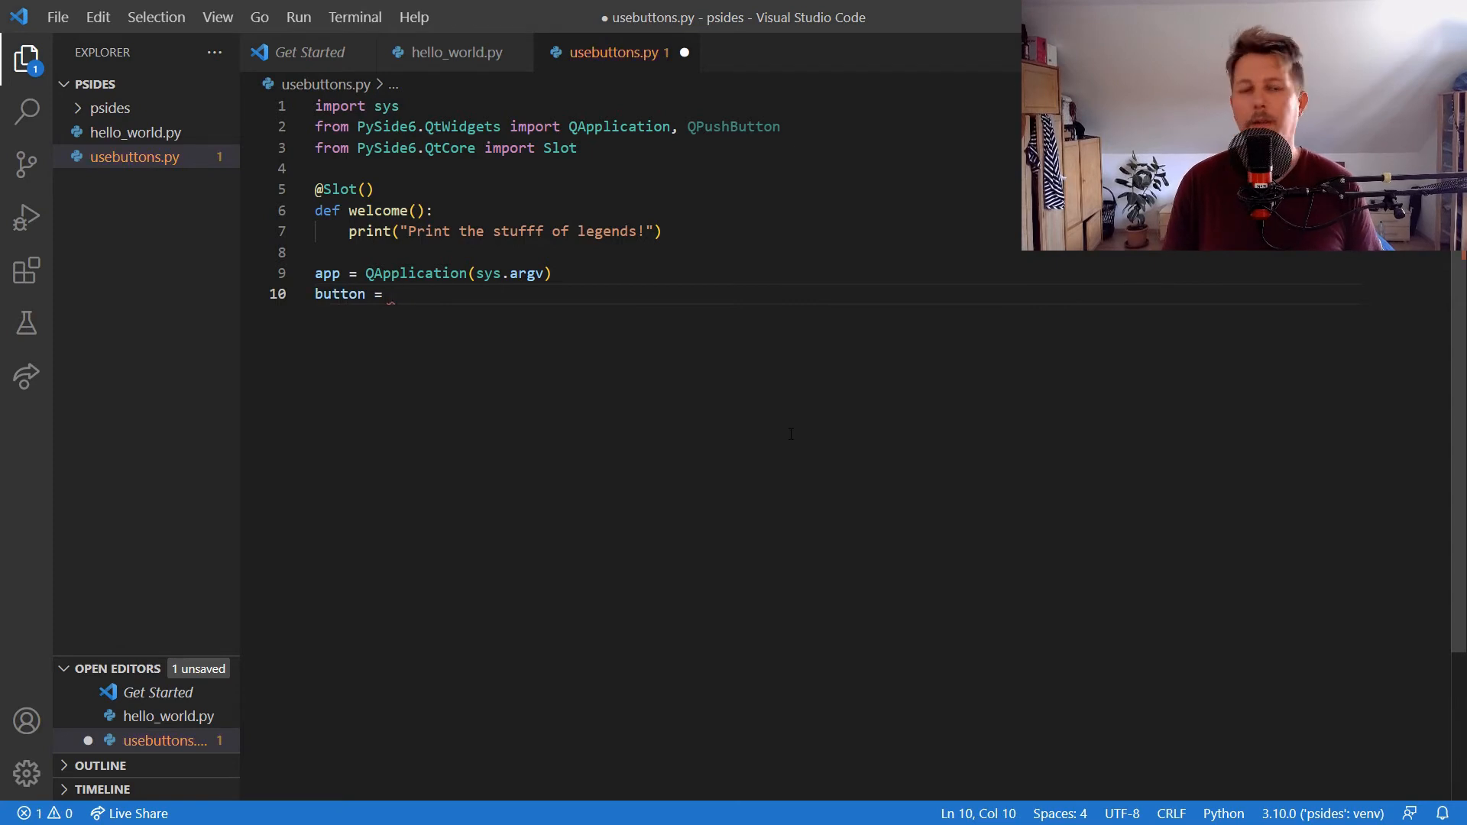
text(QPushButton)
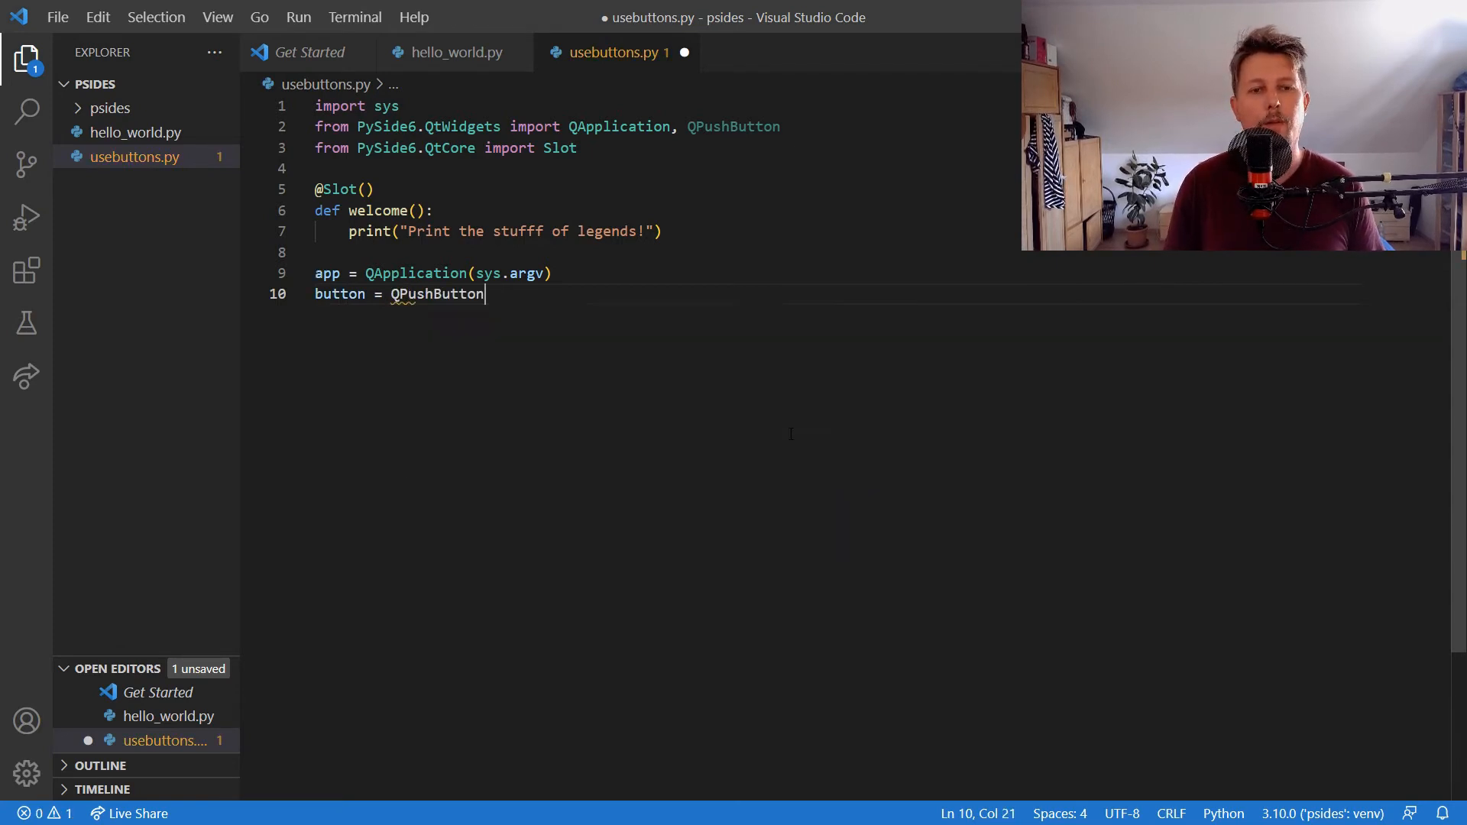
text((""))
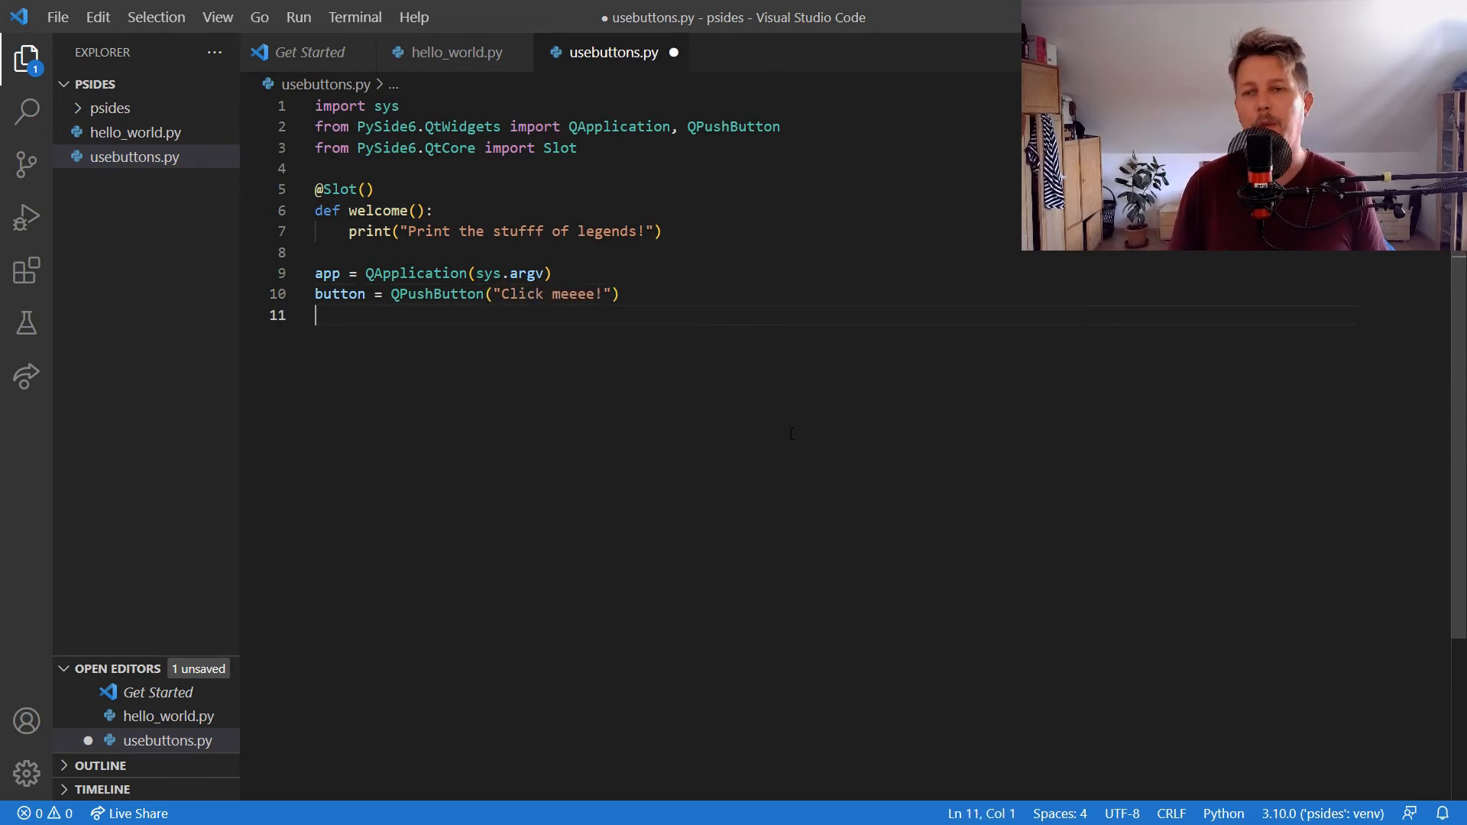
text(b)
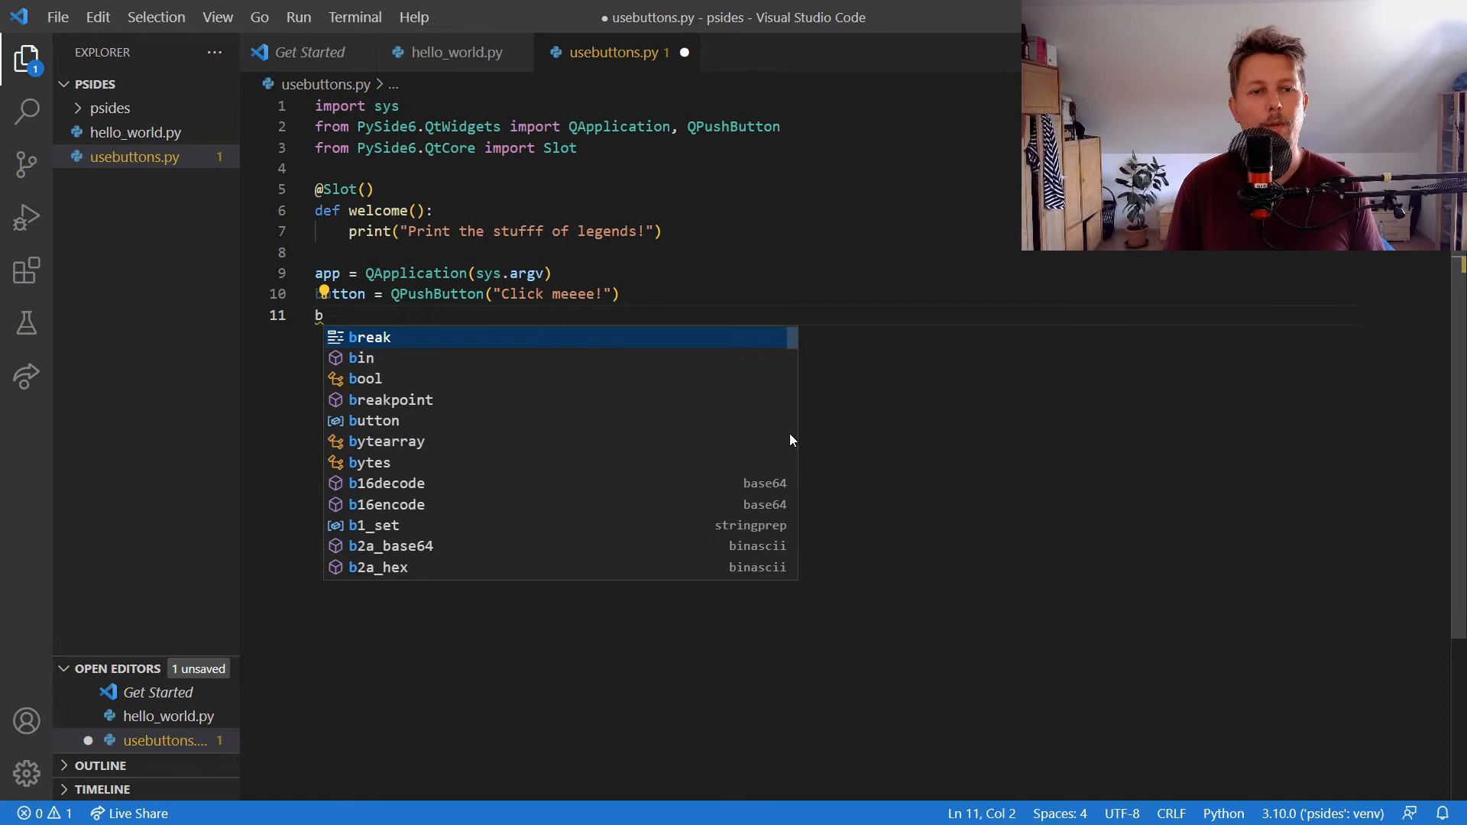
text(utton.cl)
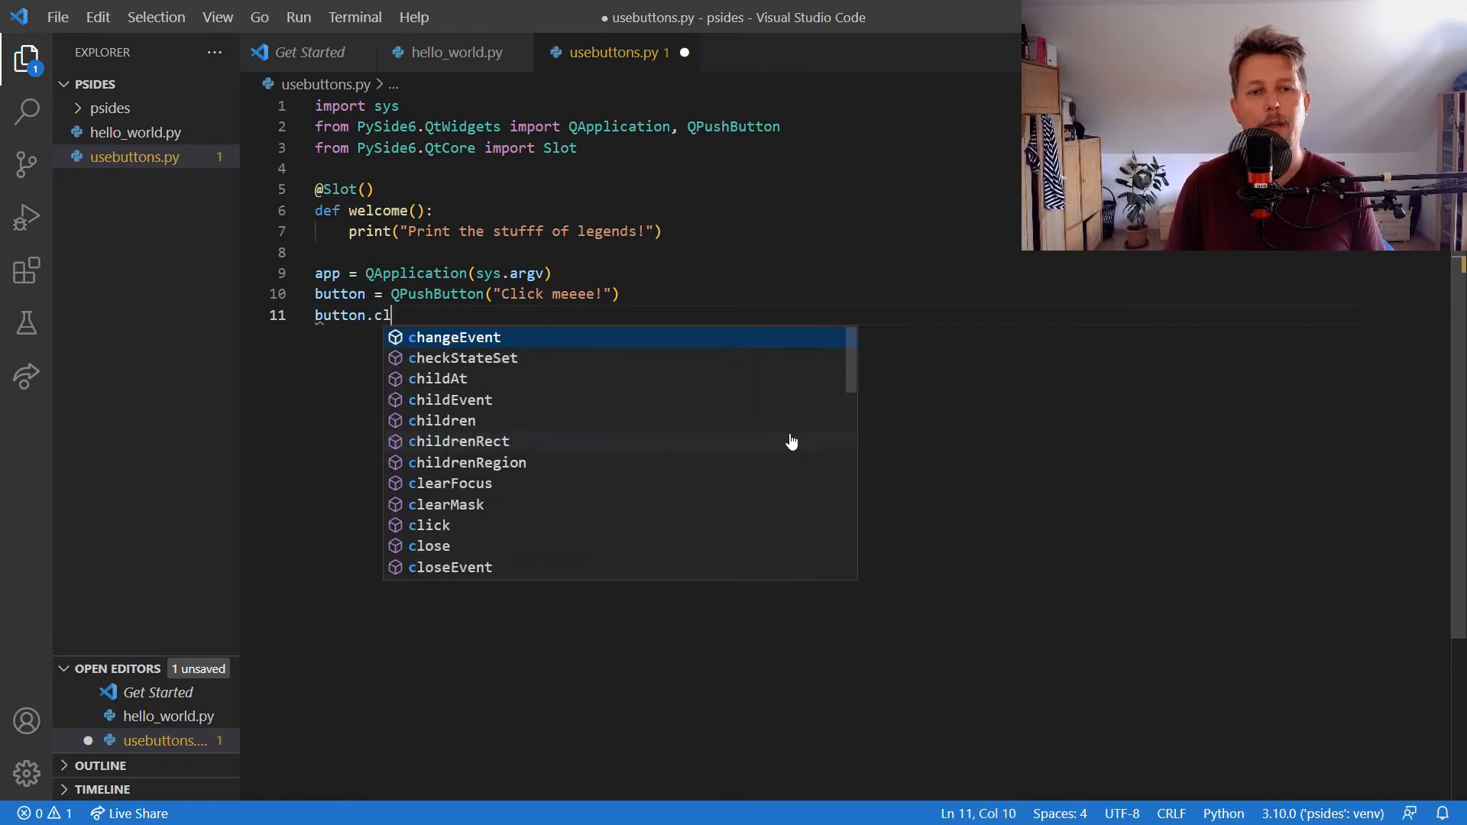
text(icked)
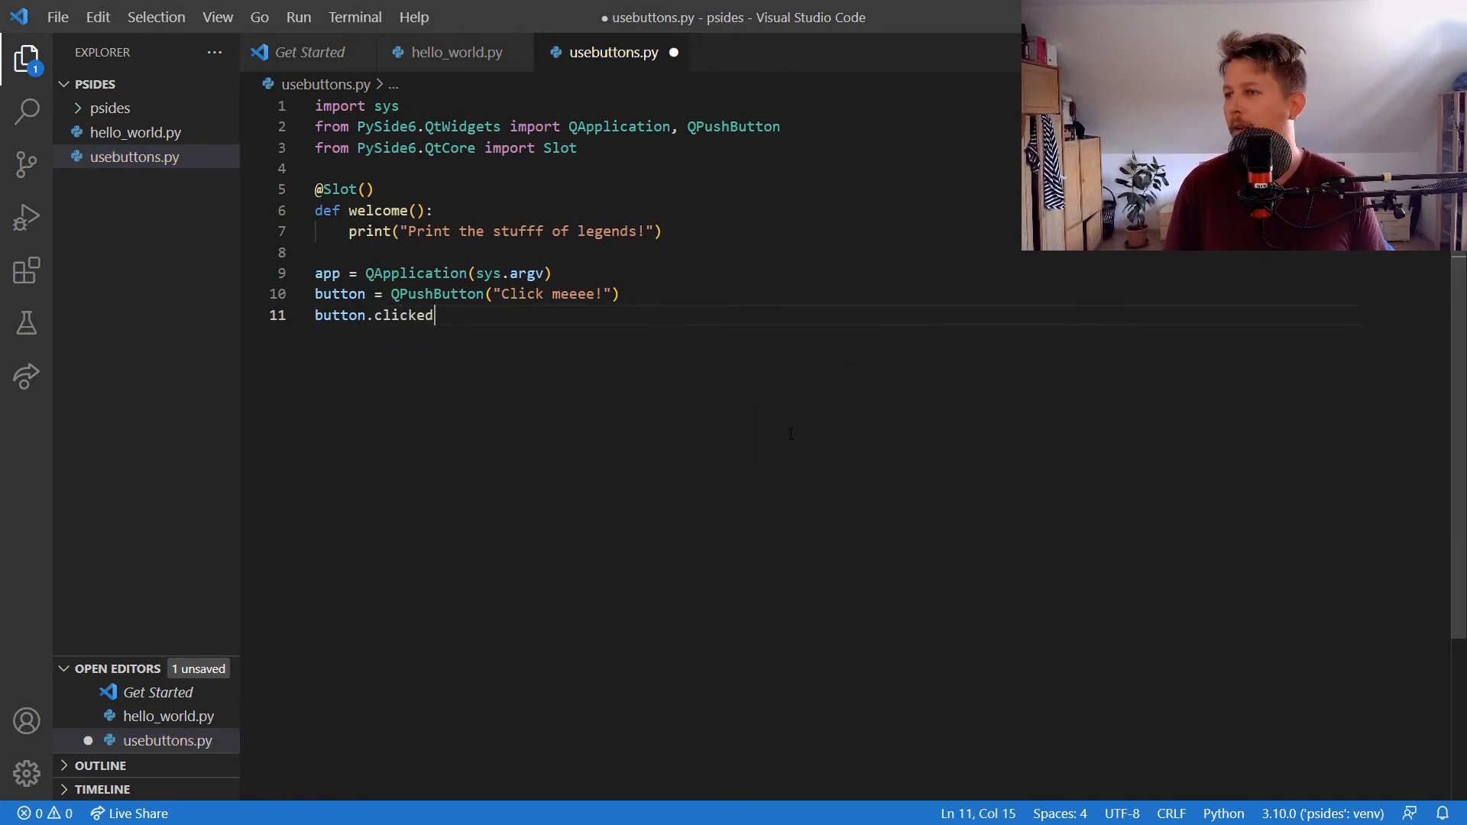
text(.connect)
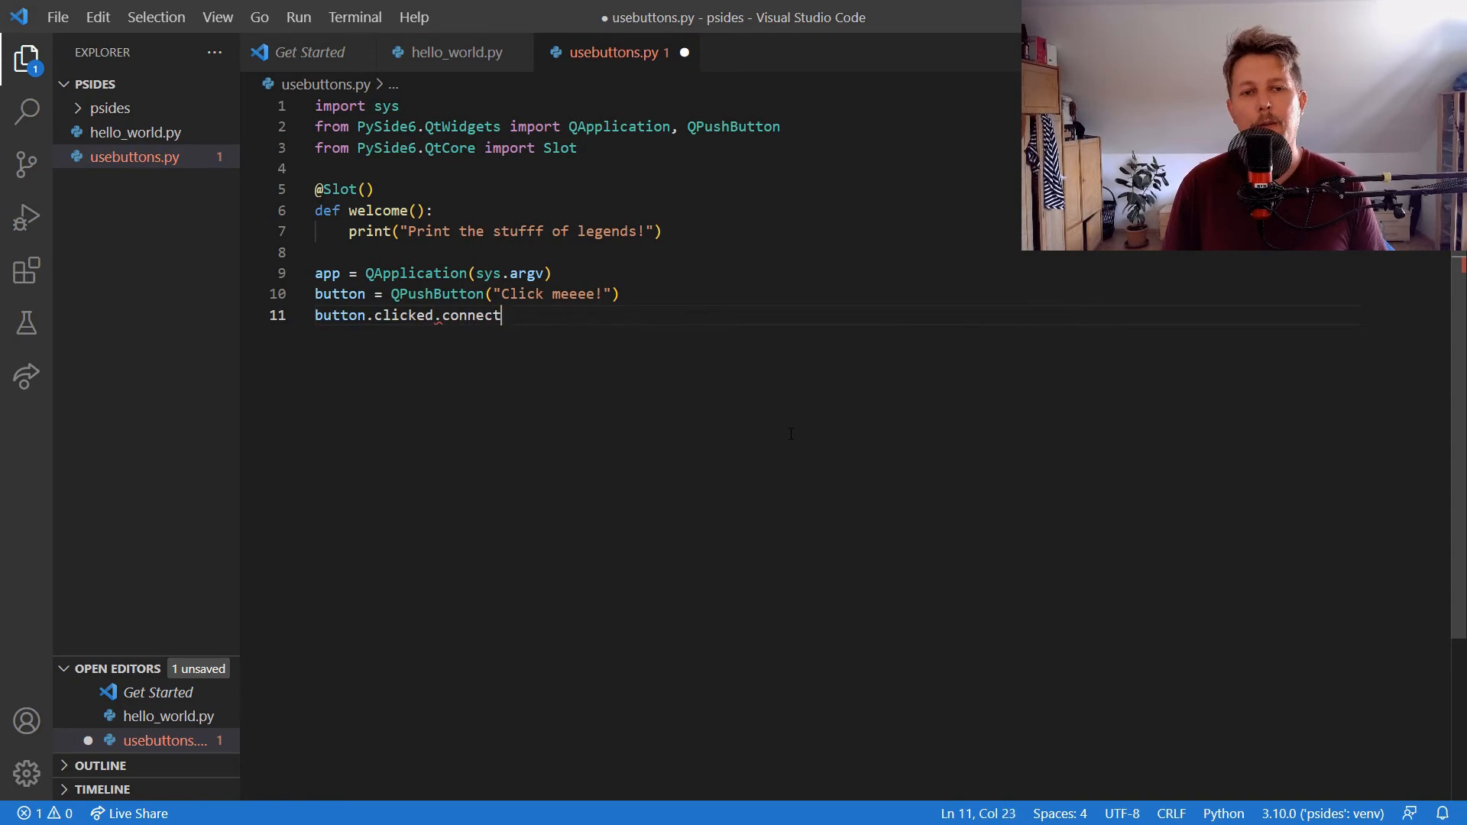
text(())
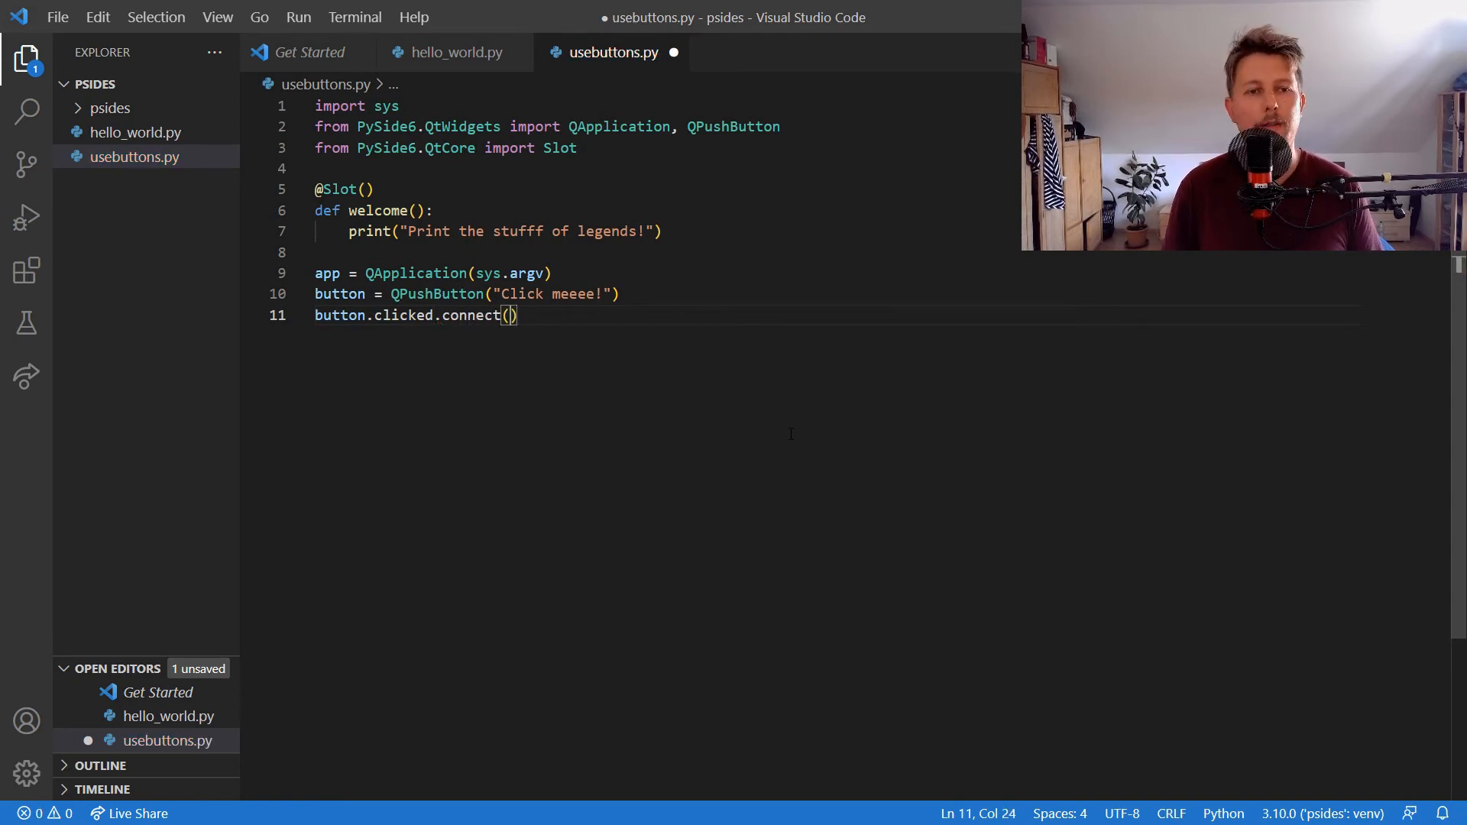
text(welcome)
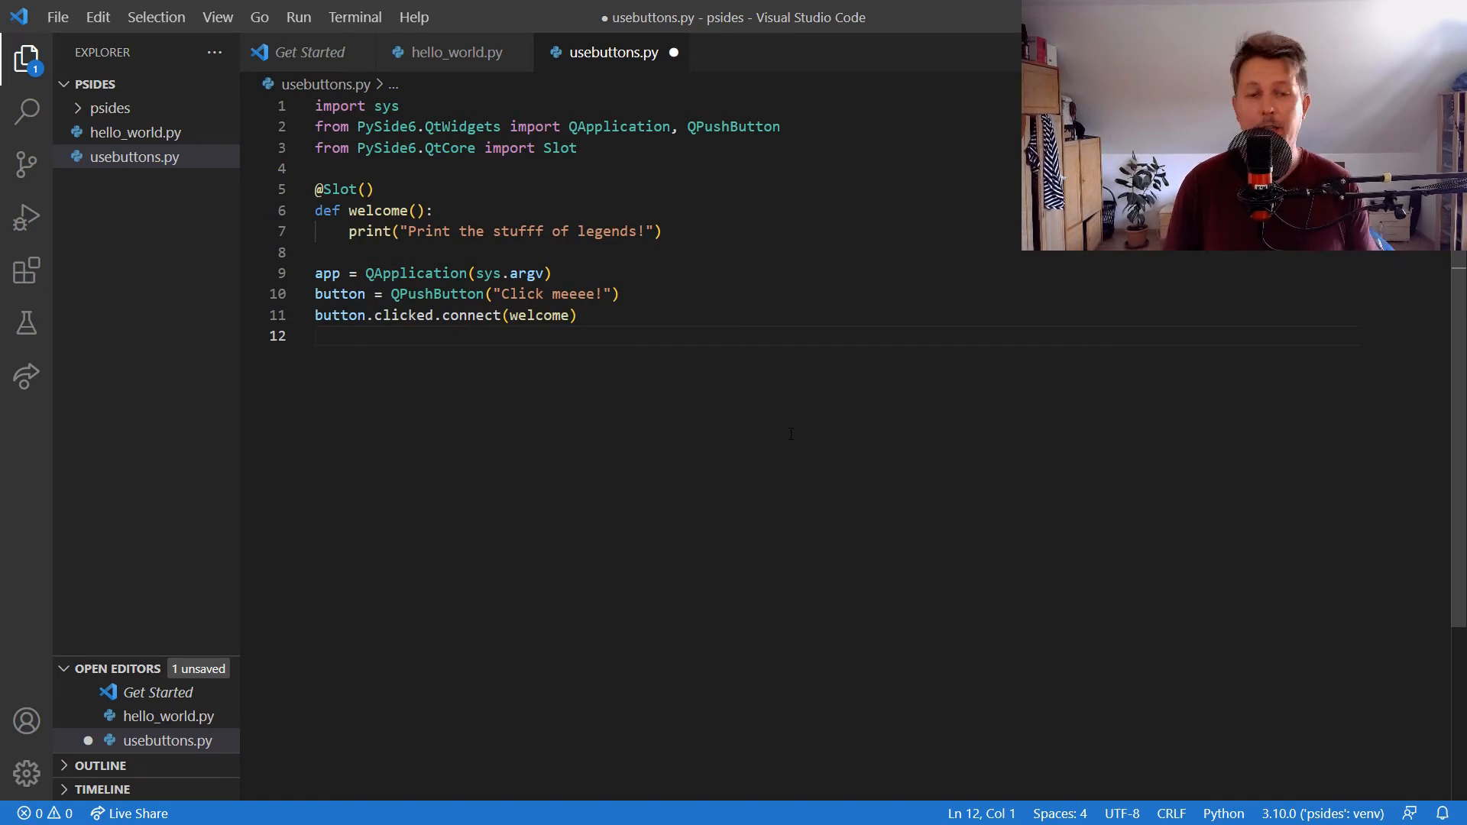
Step: Show the button and end the script with sys.exit(app.exec())
text(button.show()
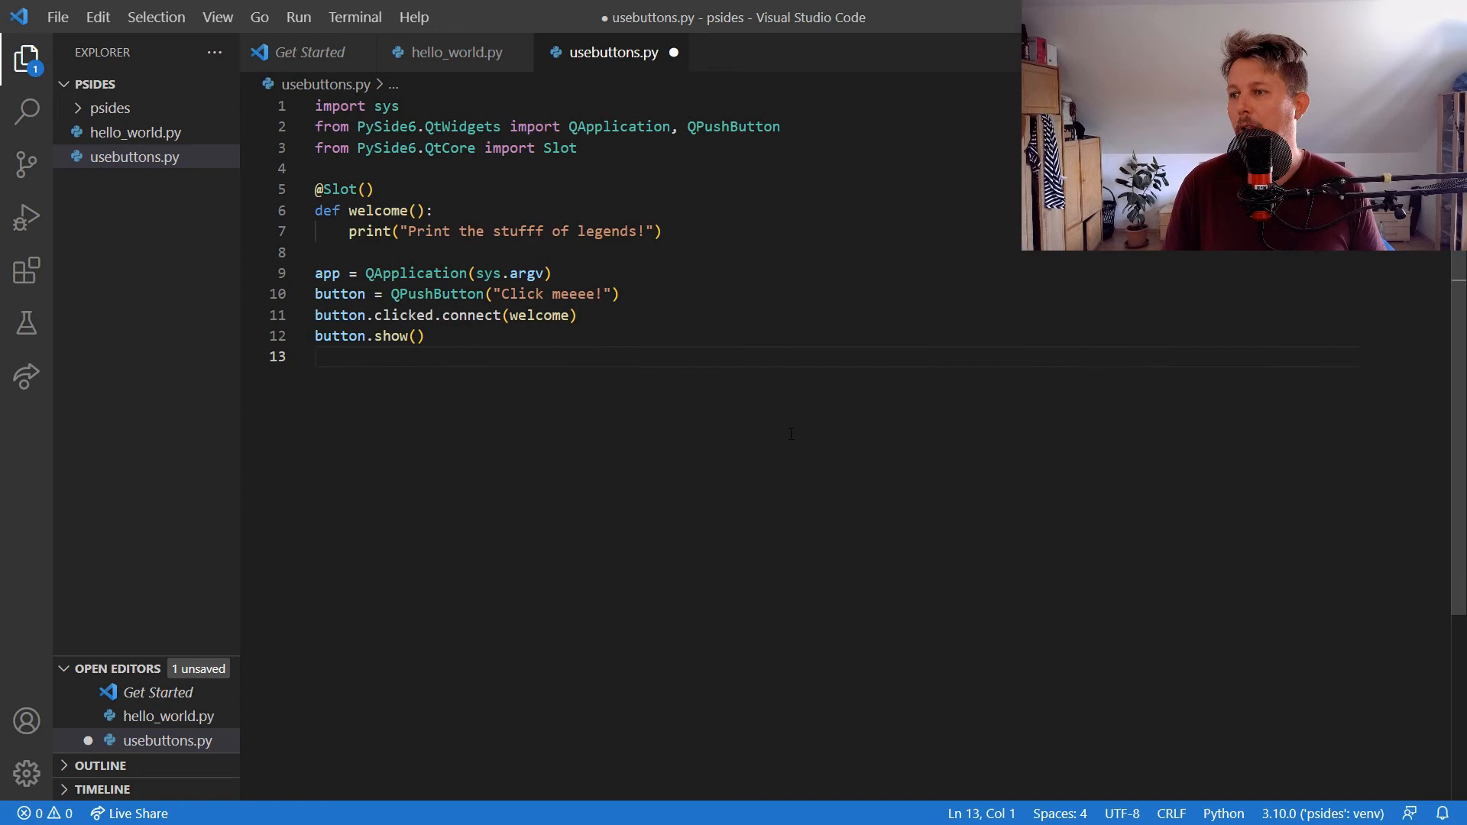
text(sys)
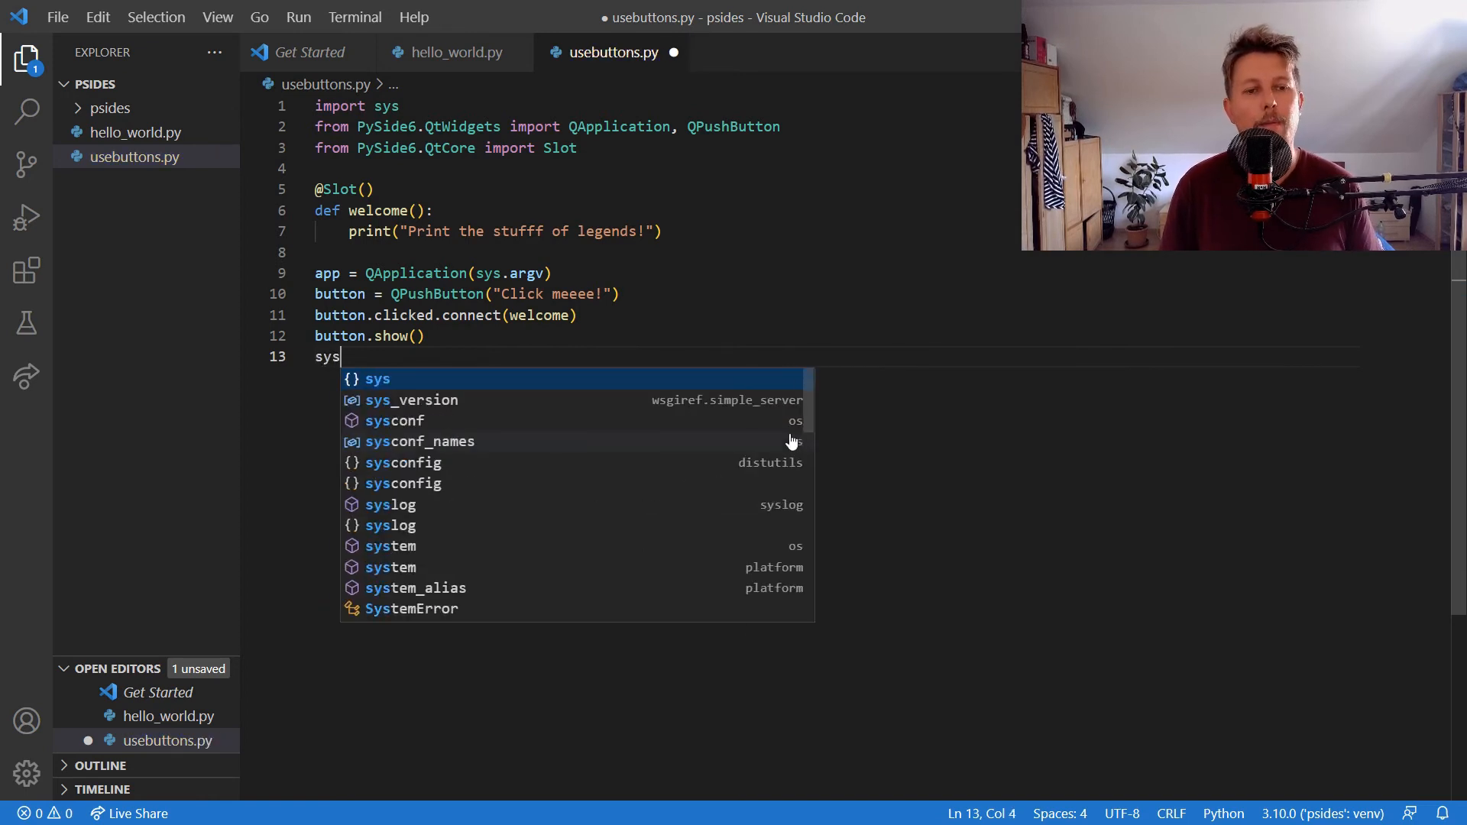
text(.ext)
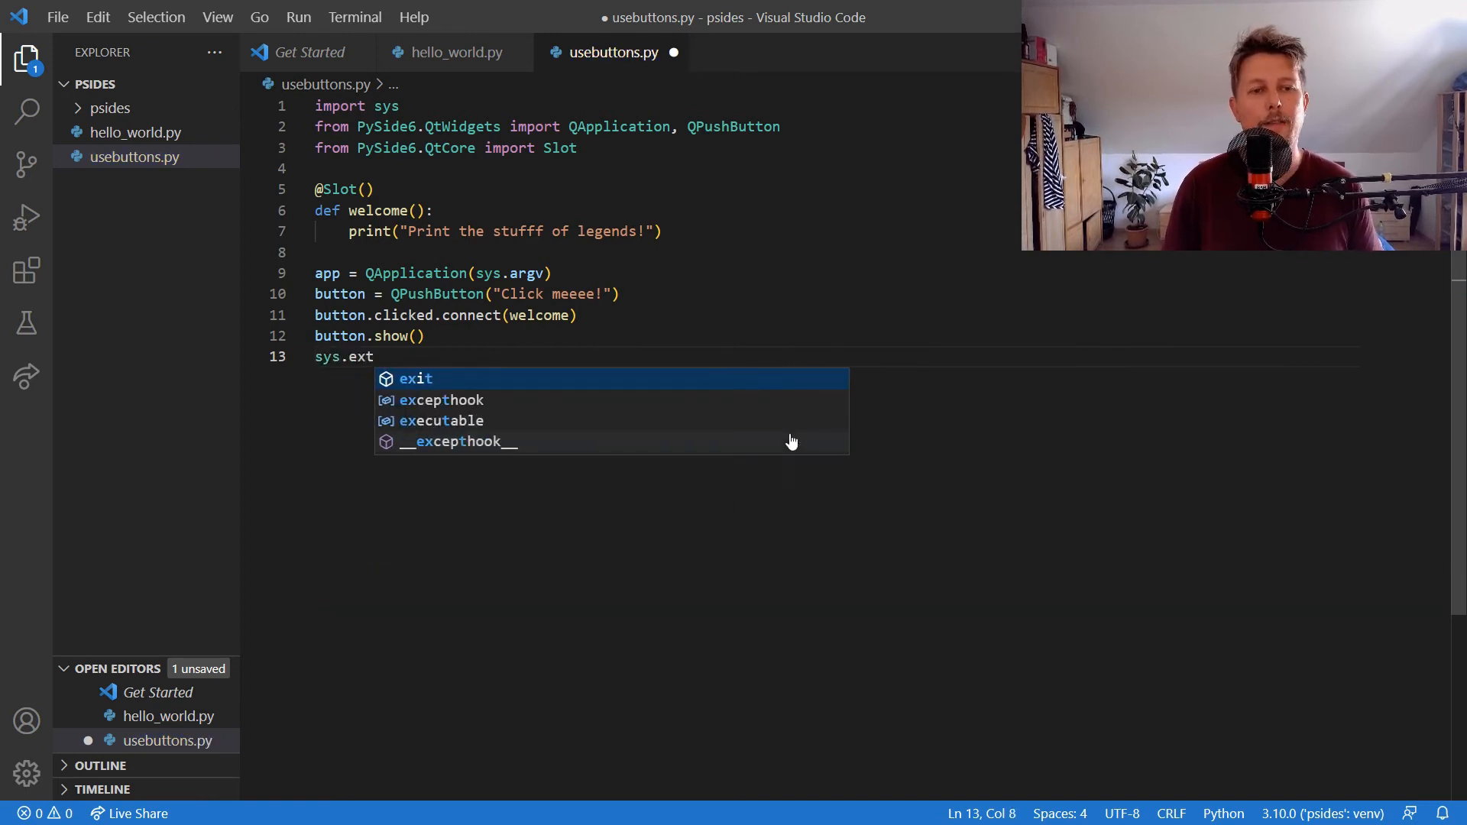
text(it(ap)
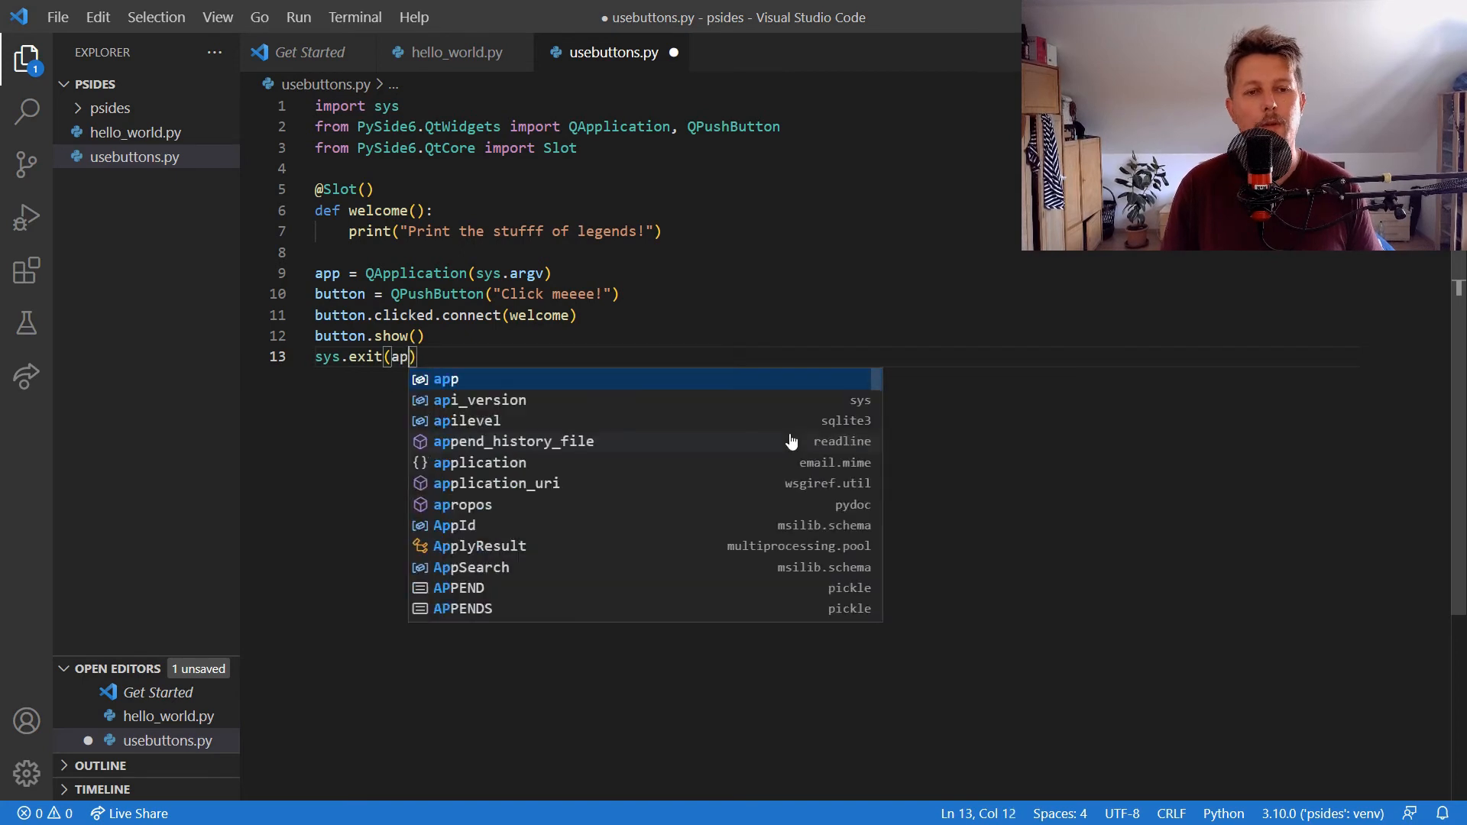
text(.exec())
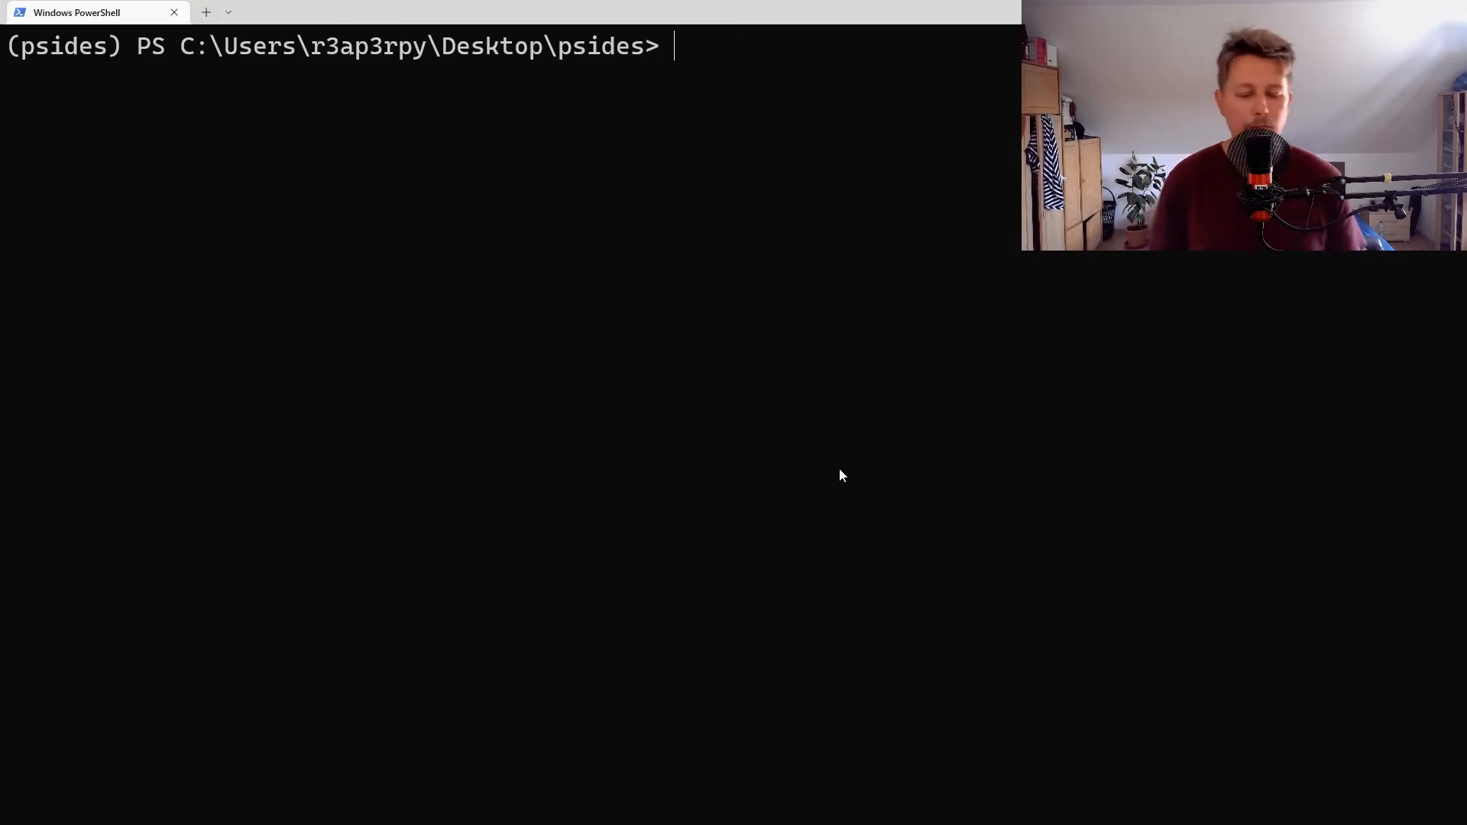
Step: Run python .\usebuttons.py, click the button three times, then close its window
text(python .\usebuttons.py)
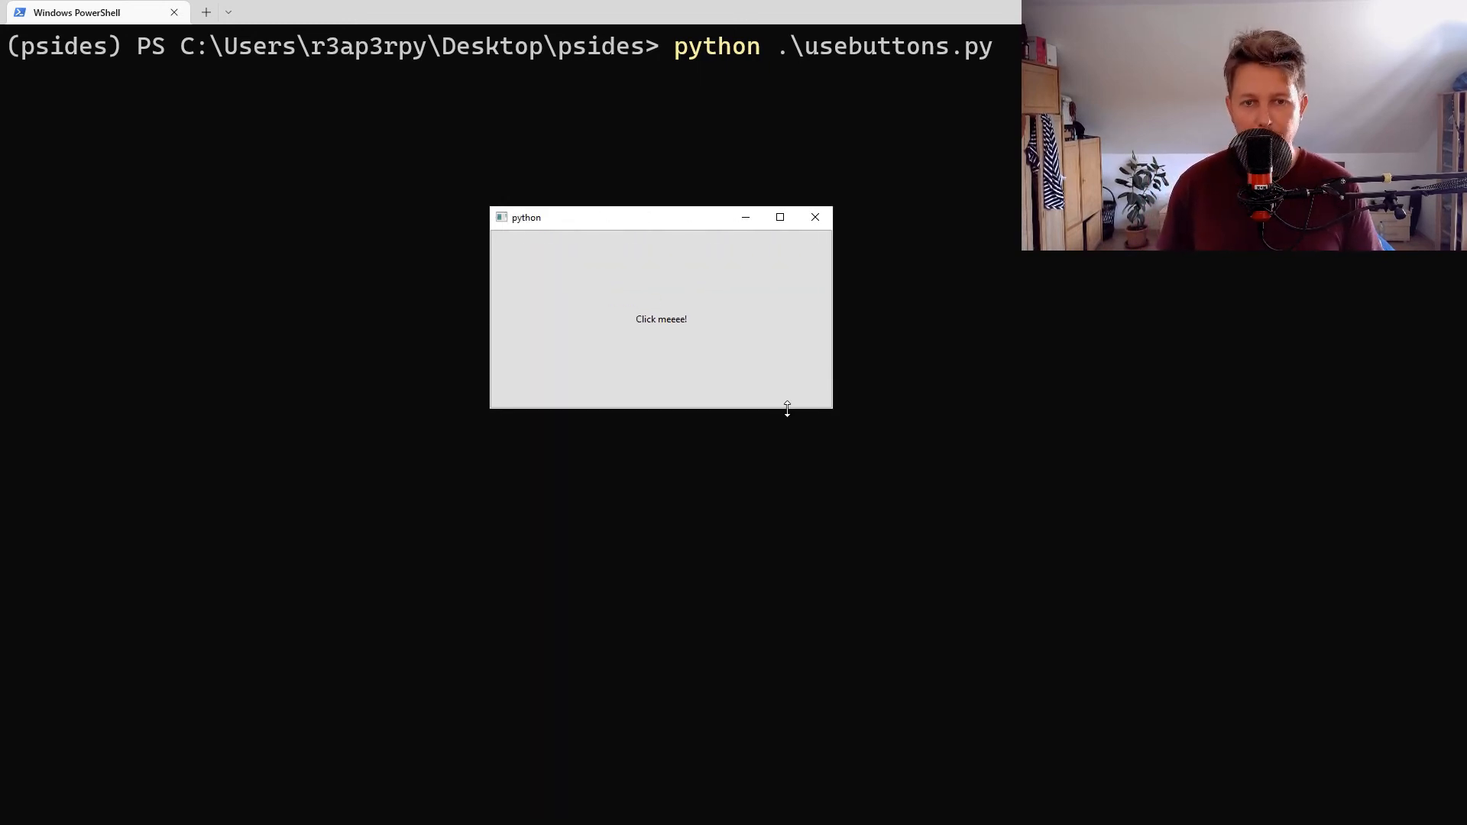
mouse_move(666, 208)
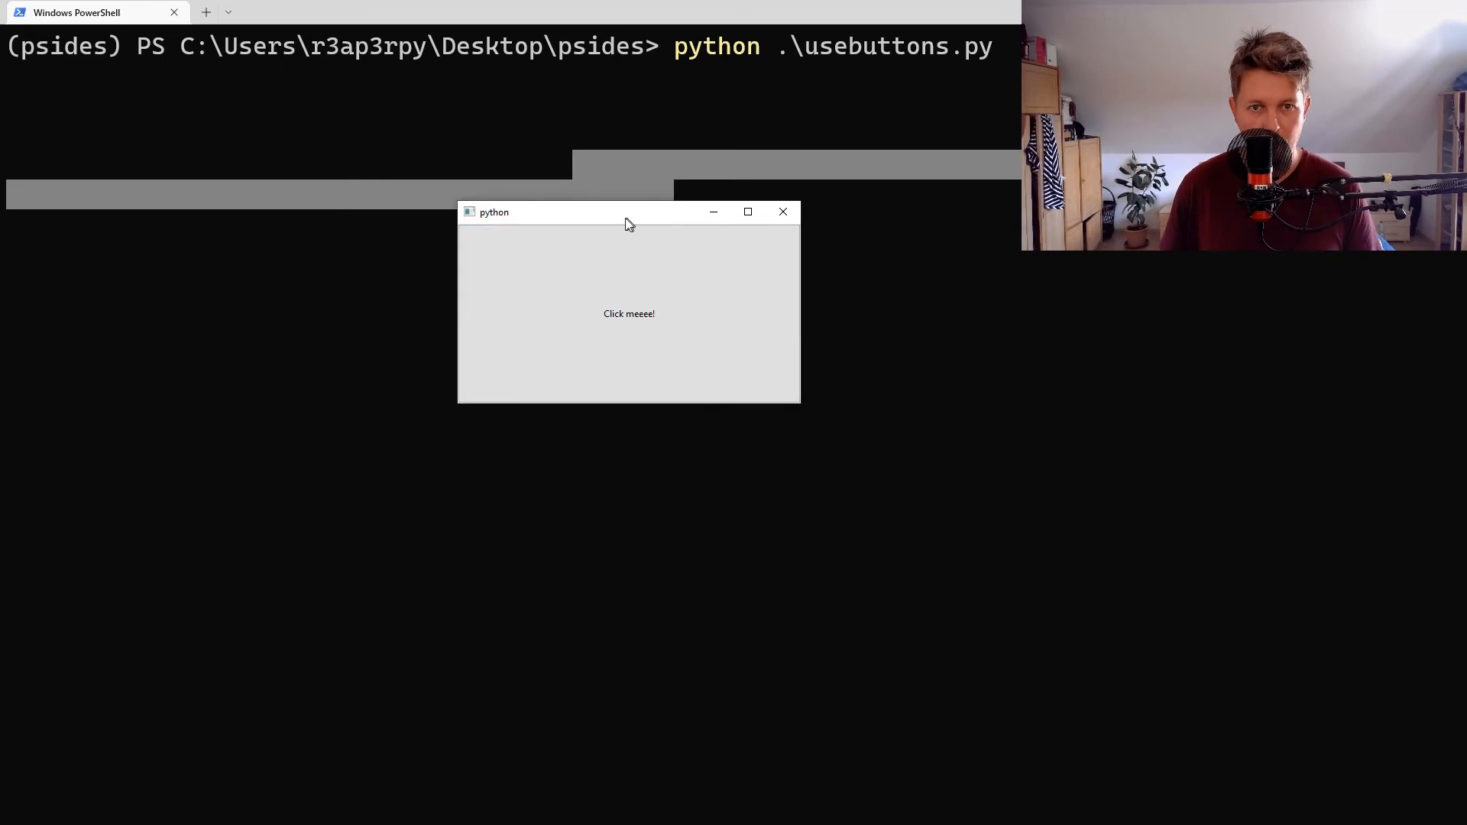
click(629, 313)
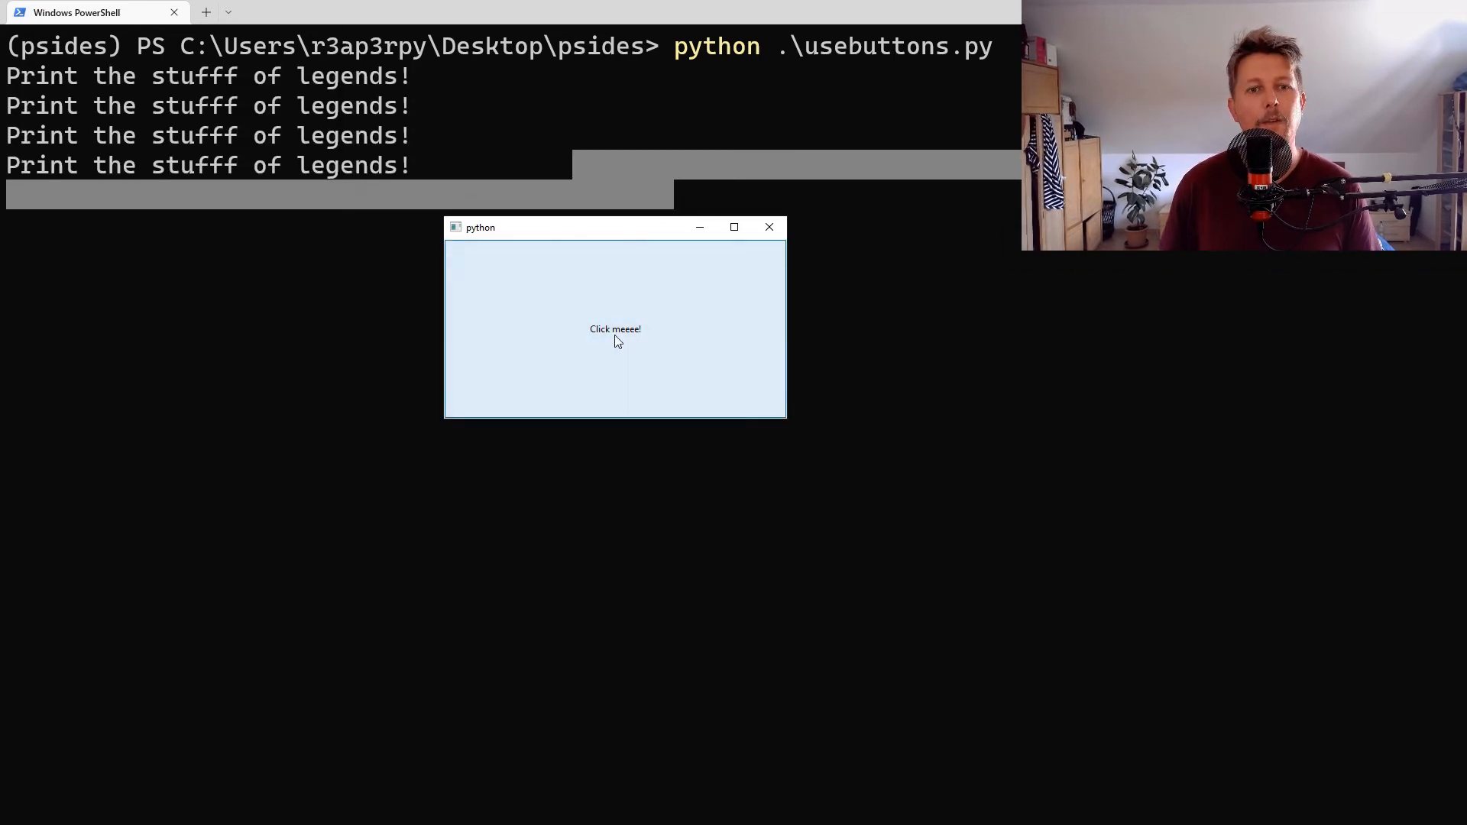
click(615, 328)
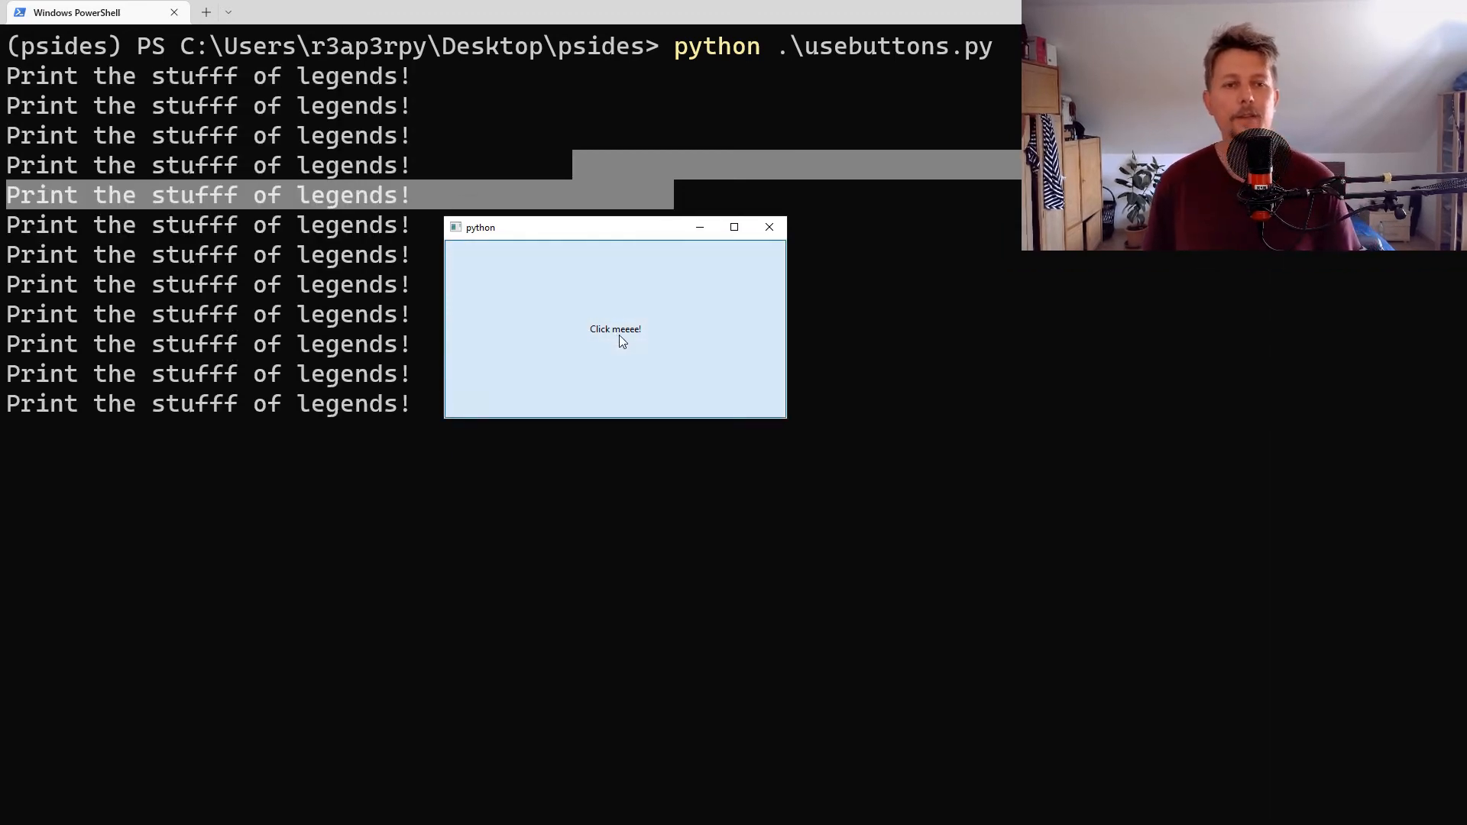
click(615, 328)
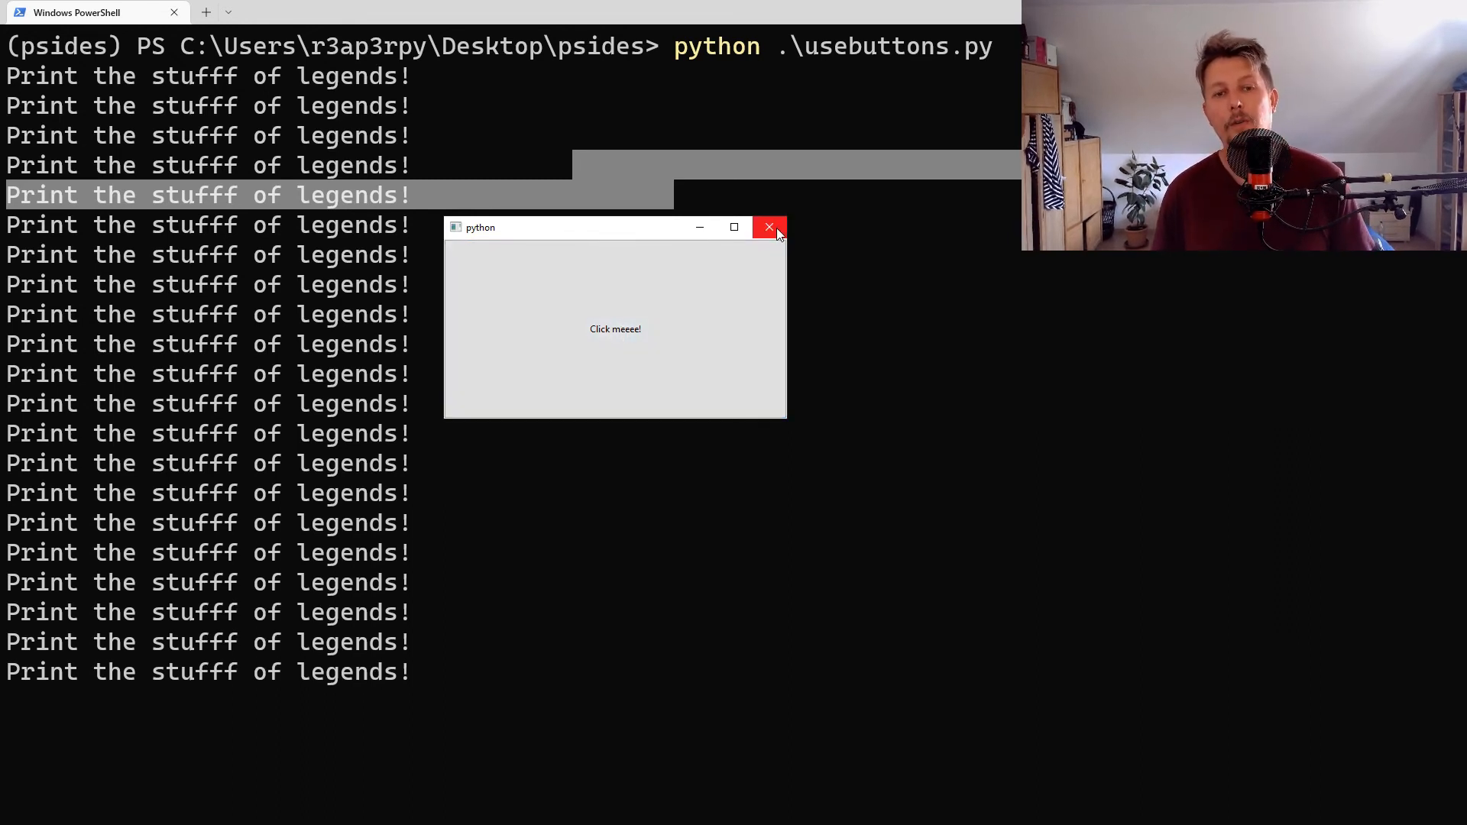
mouse_move(770, 228)
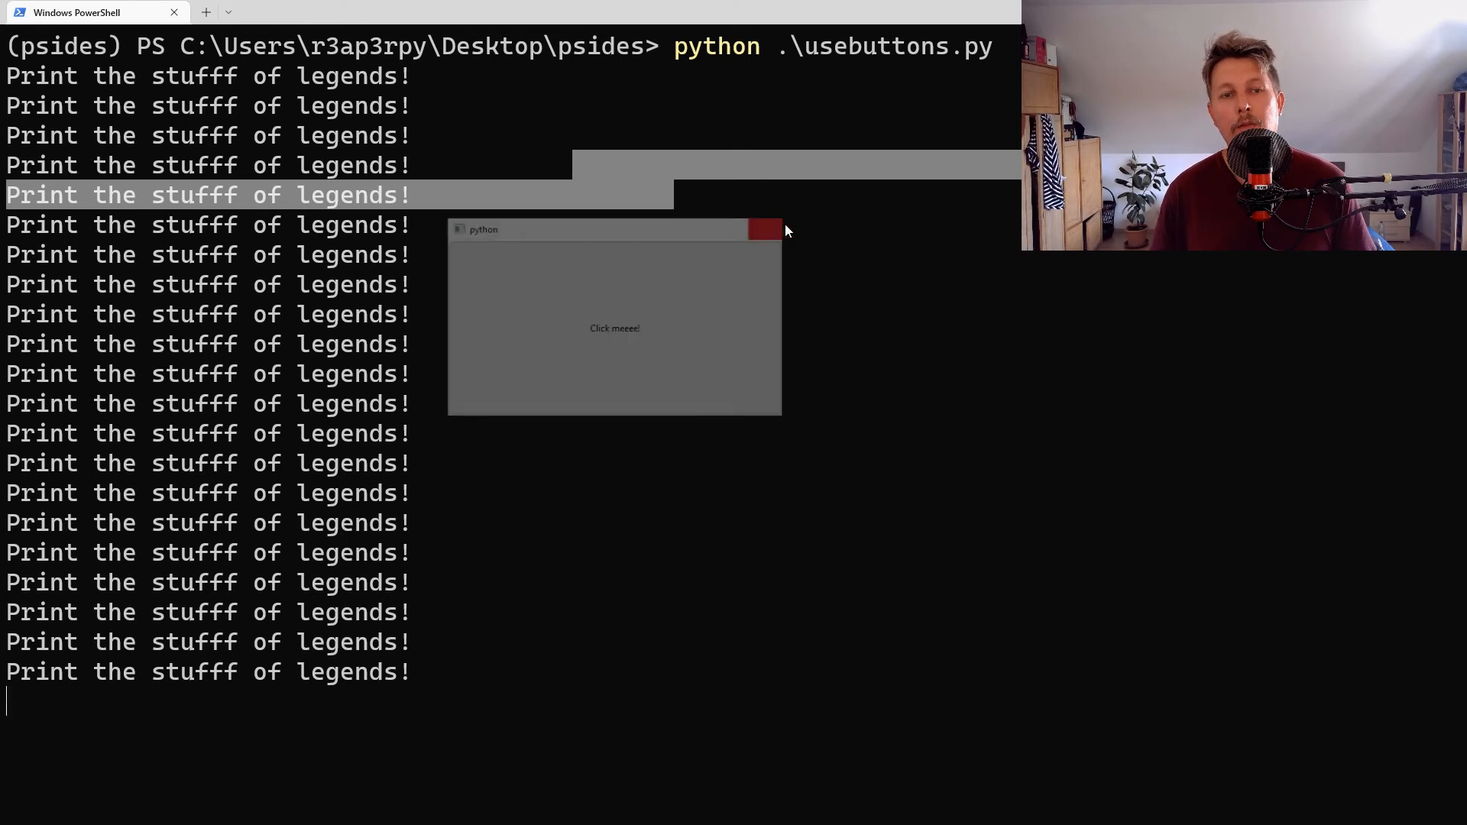
click(764, 229)
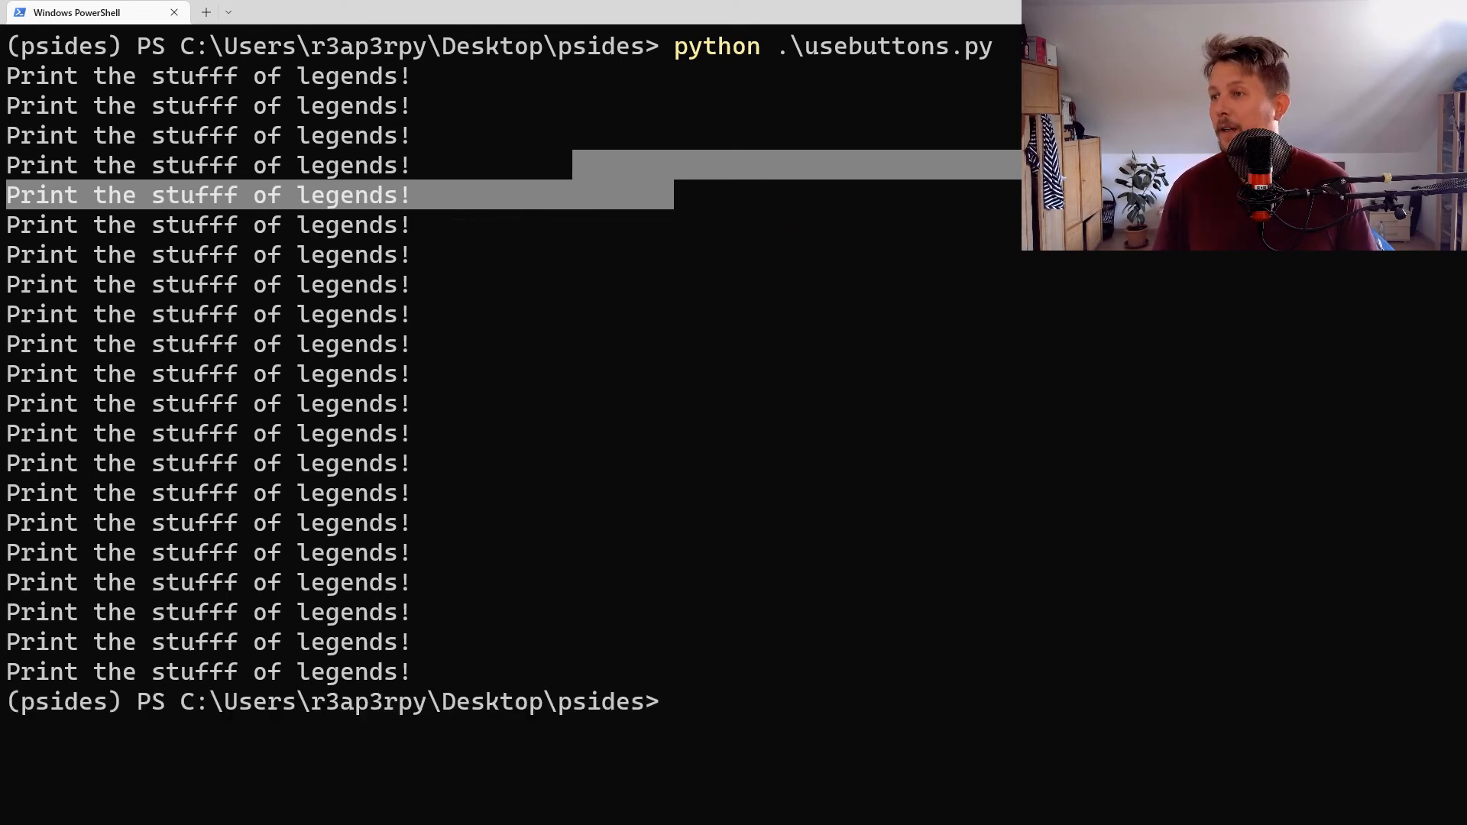